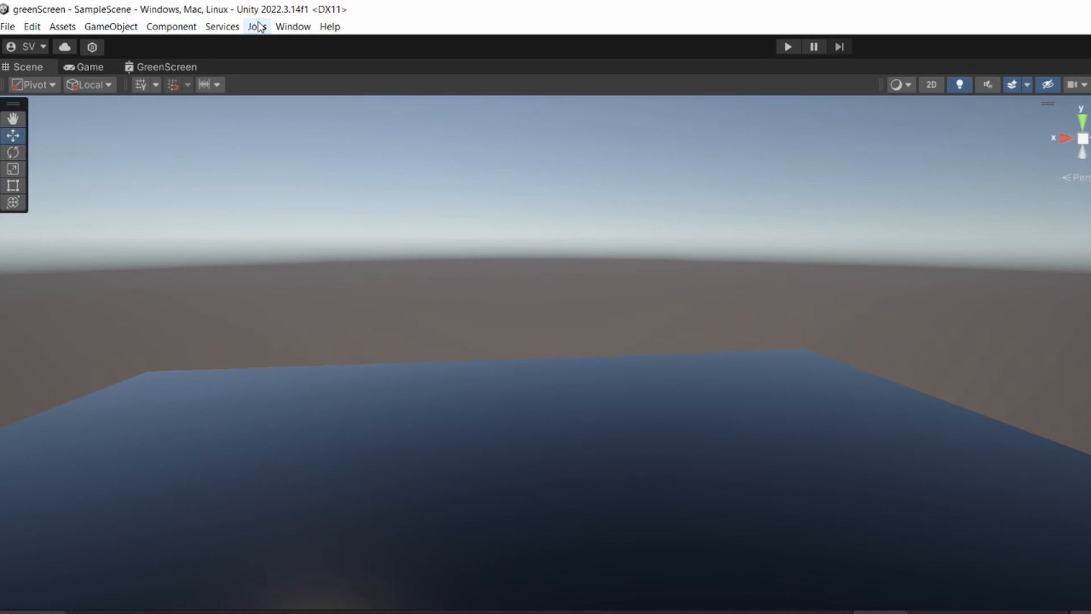
mouse_move(508, 127)
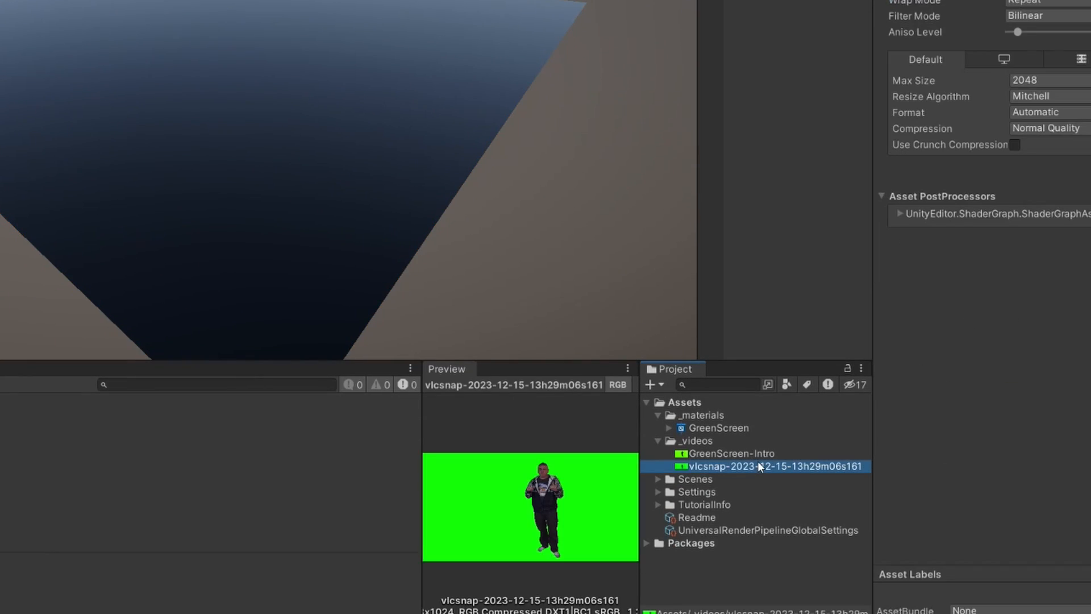
mouse_move(457, 502)
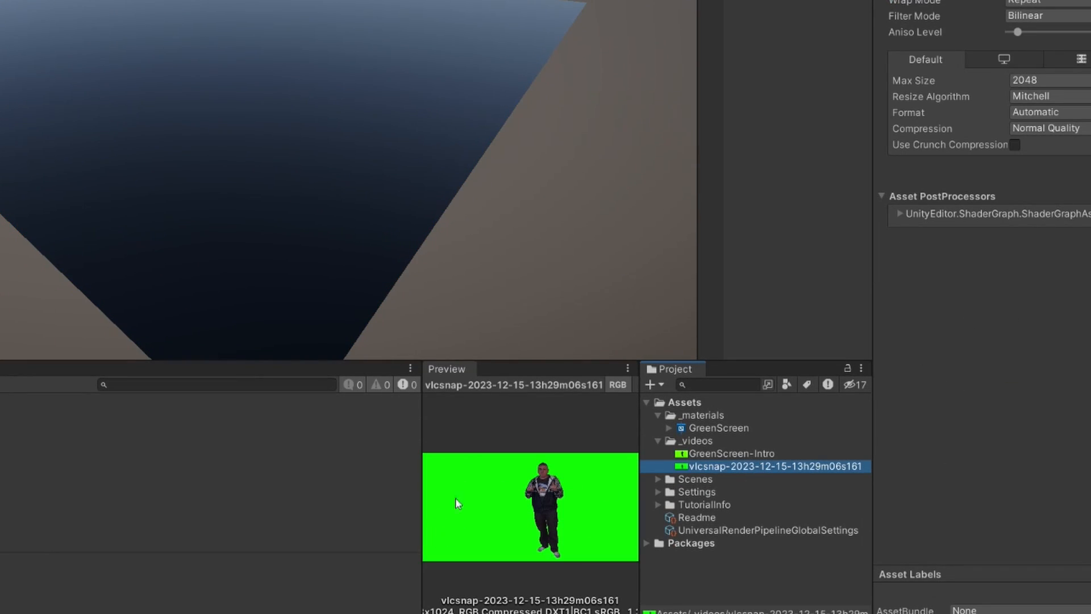
mouse_move(744, 462)
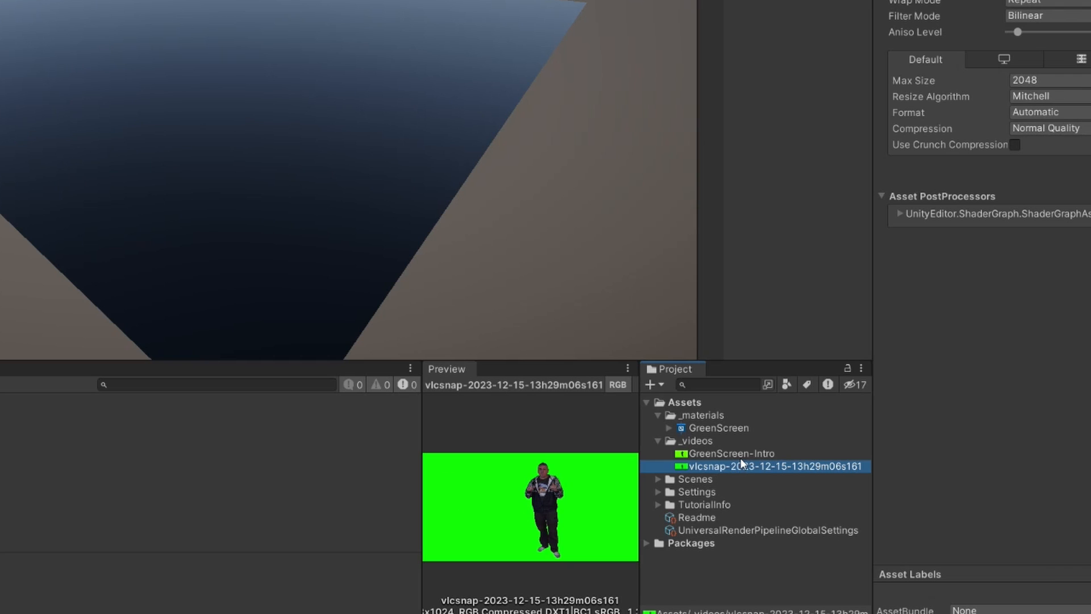
- View the GreenScreen-Intro clip, then bring up the GreenScreen shader graph with its keying nodes
click(732, 454)
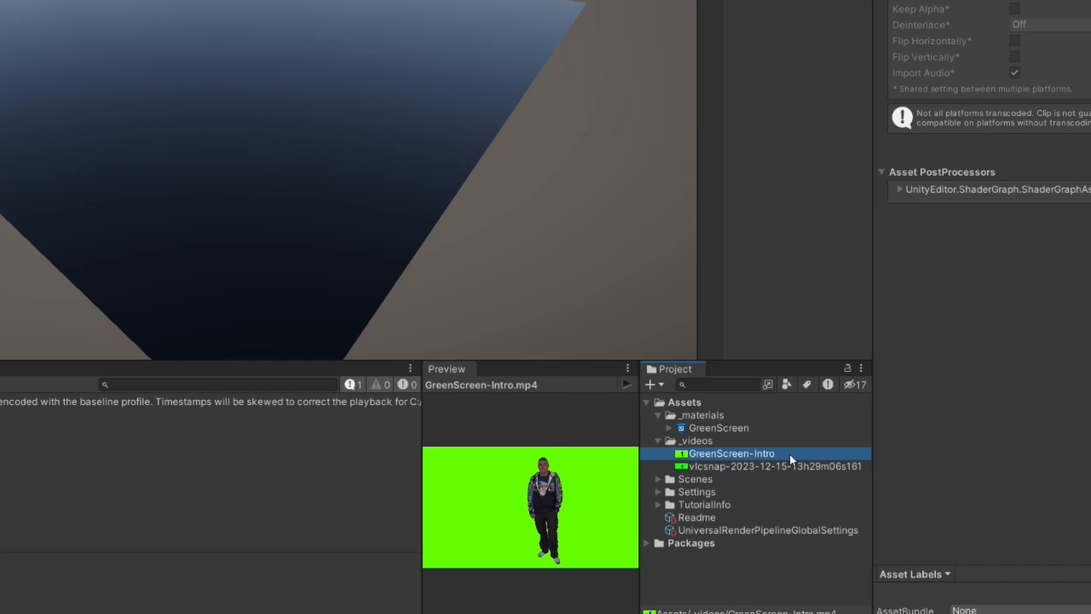
mouse_move(739, 439)
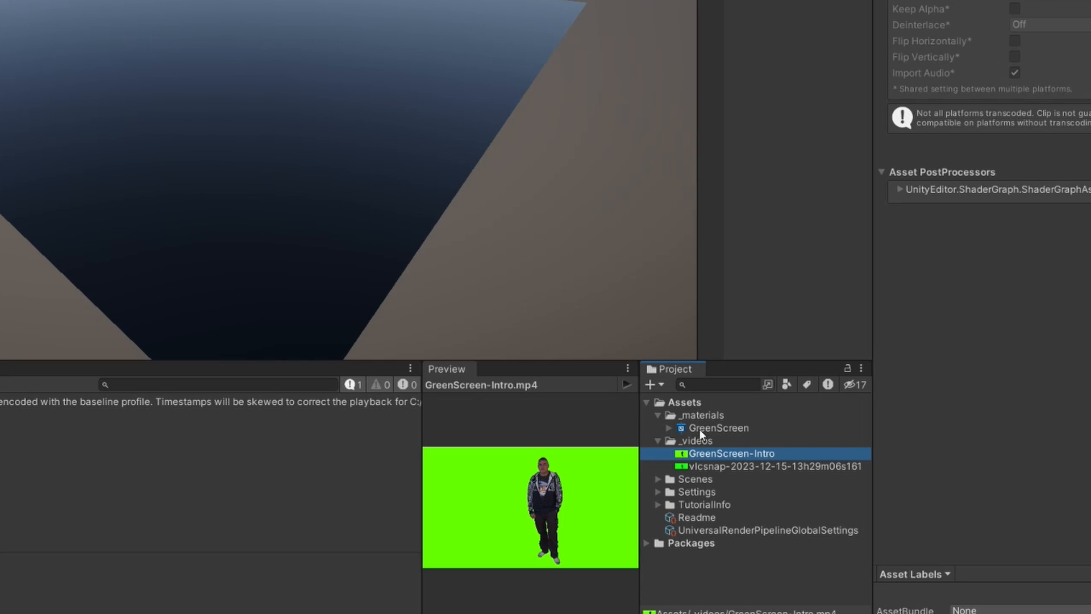
click(719, 427)
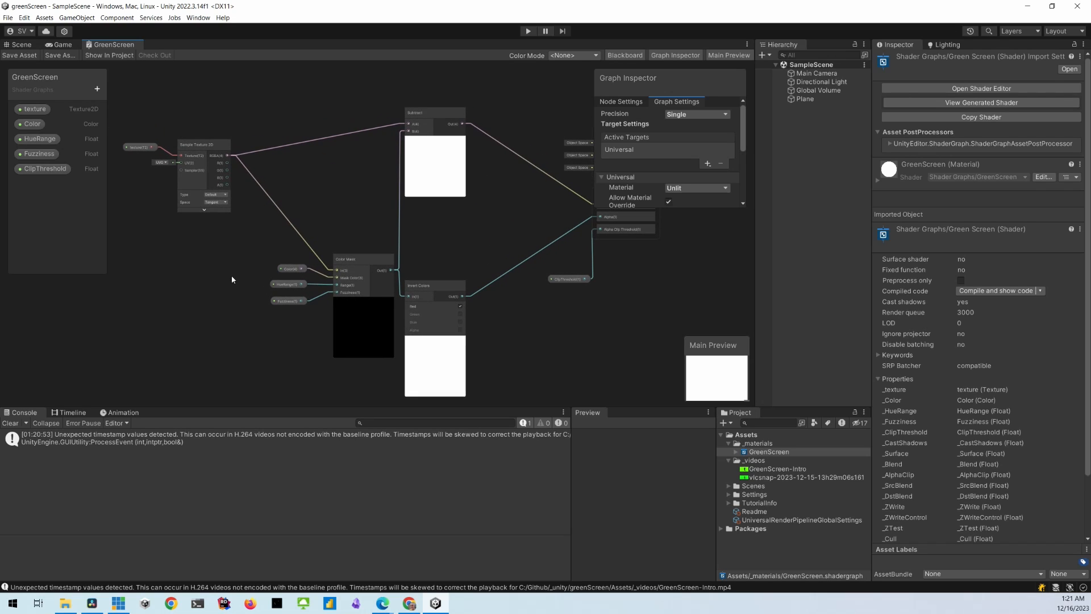
mouse_move(123, 179)
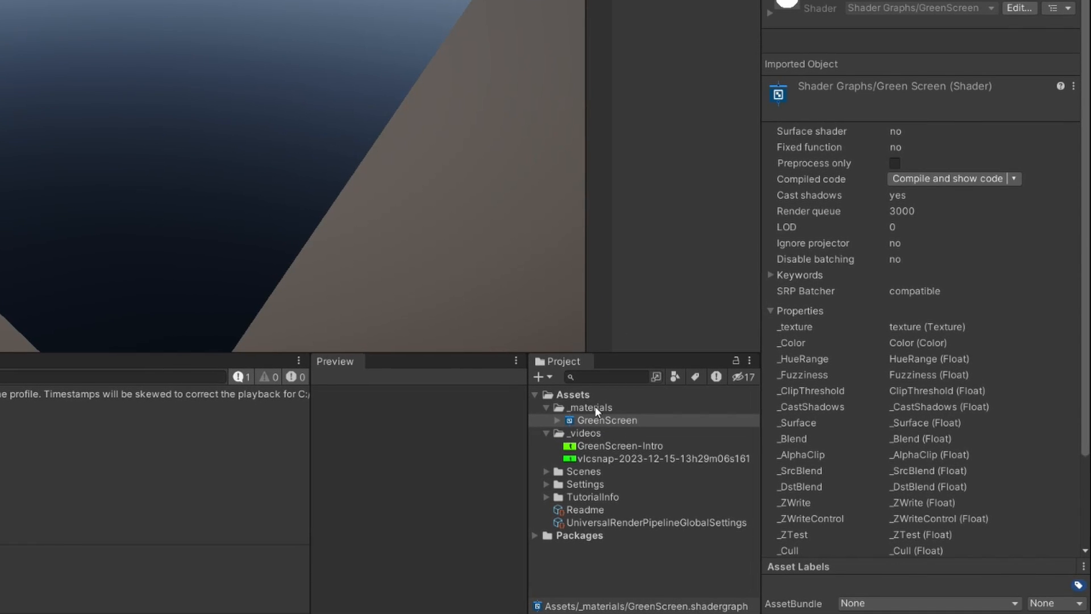
- Create a new material from the GreenScreen shader and review its transparent surface inputs
right_click(607, 421)
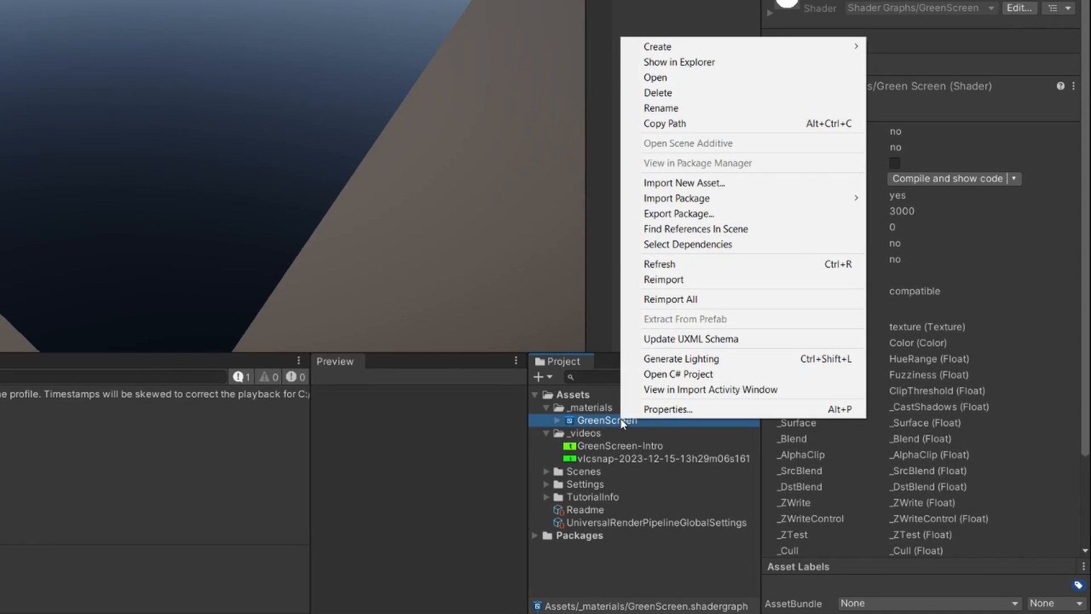
click(658, 46)
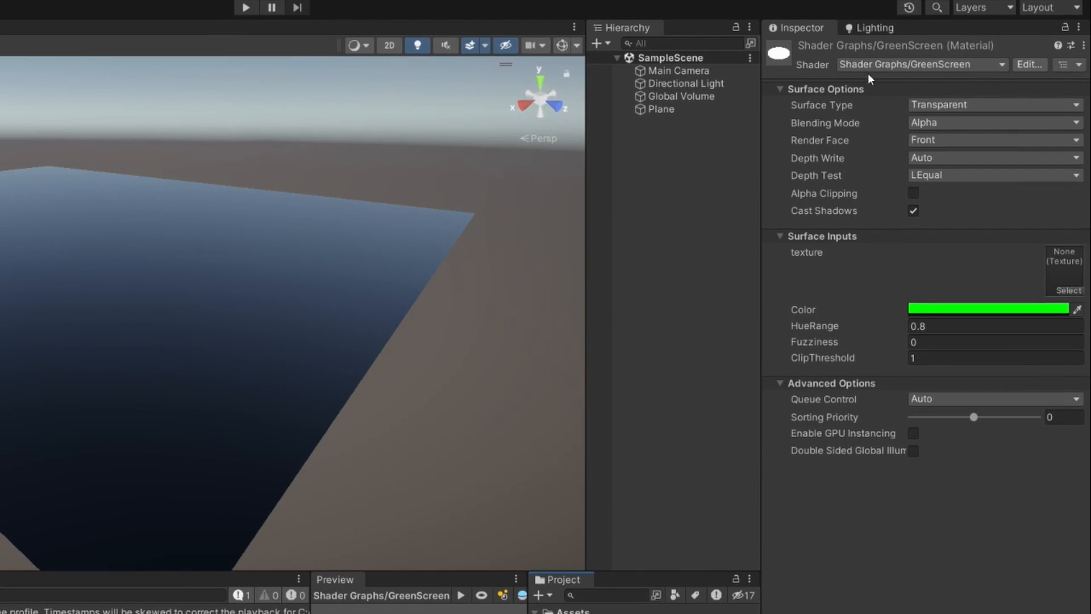
mouse_move(807, 111)
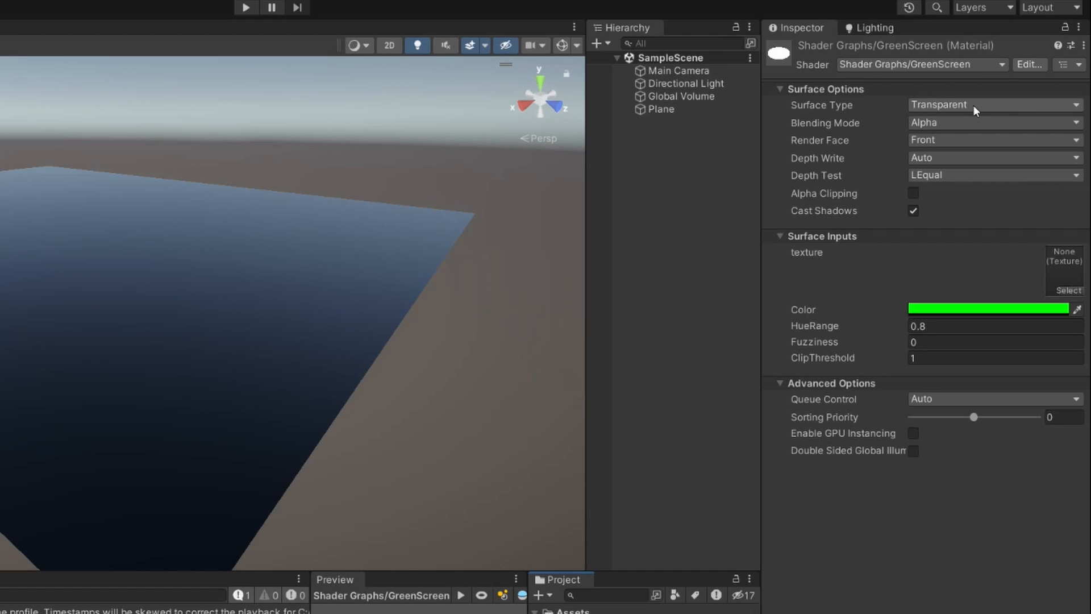
mouse_move(950, 127)
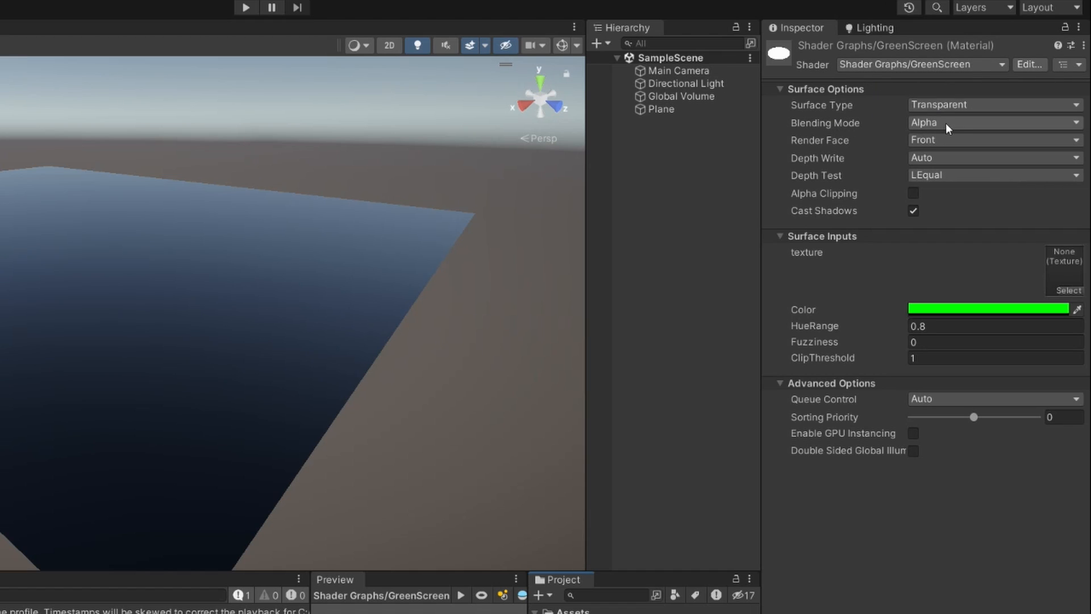
mouse_move(941, 121)
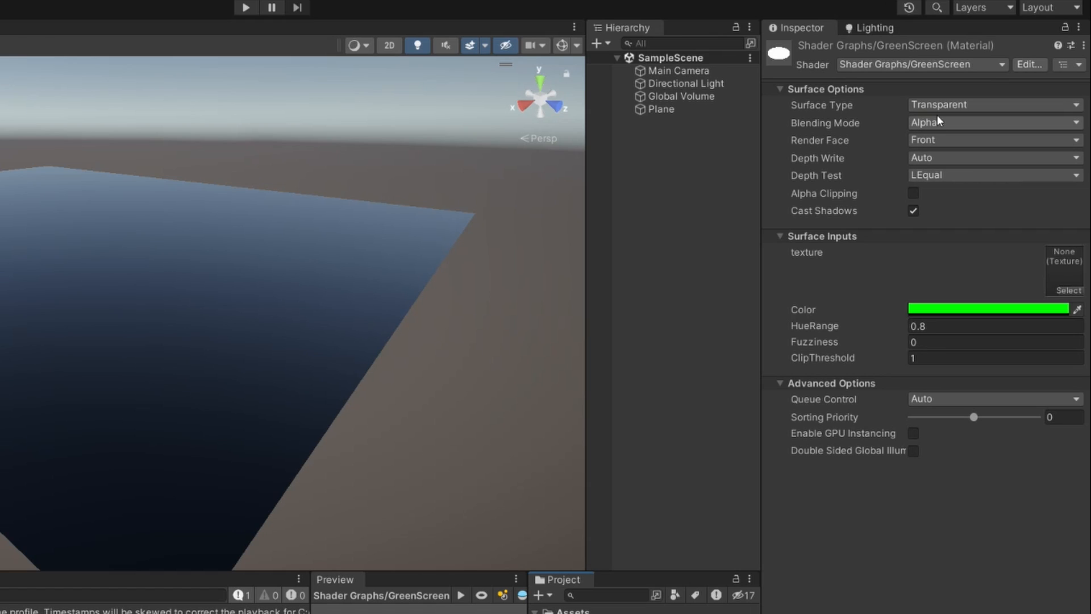
mouse_move(903, 268)
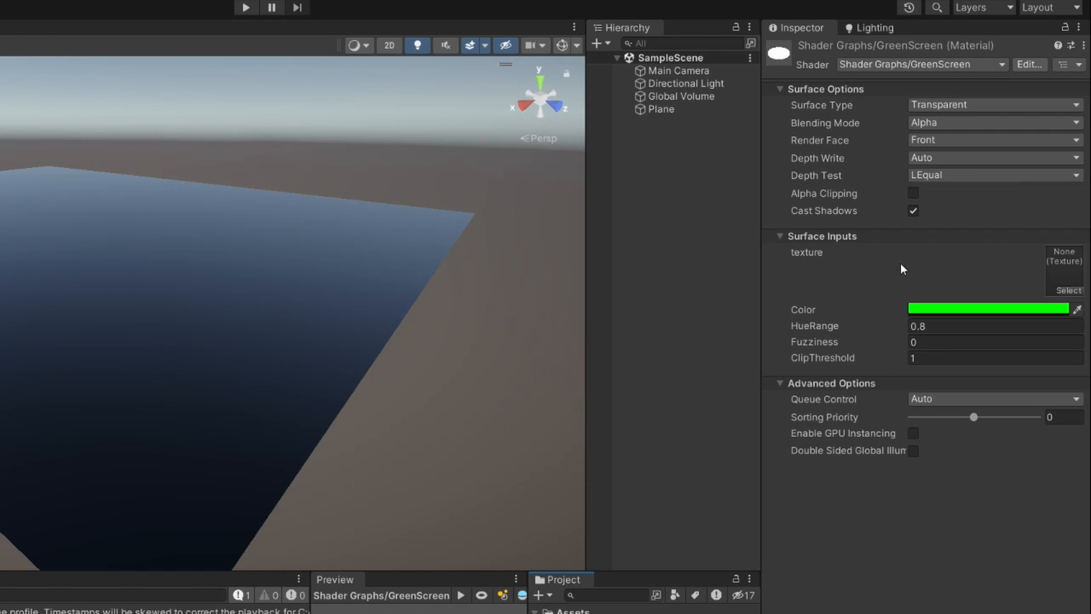
mouse_move(834, 264)
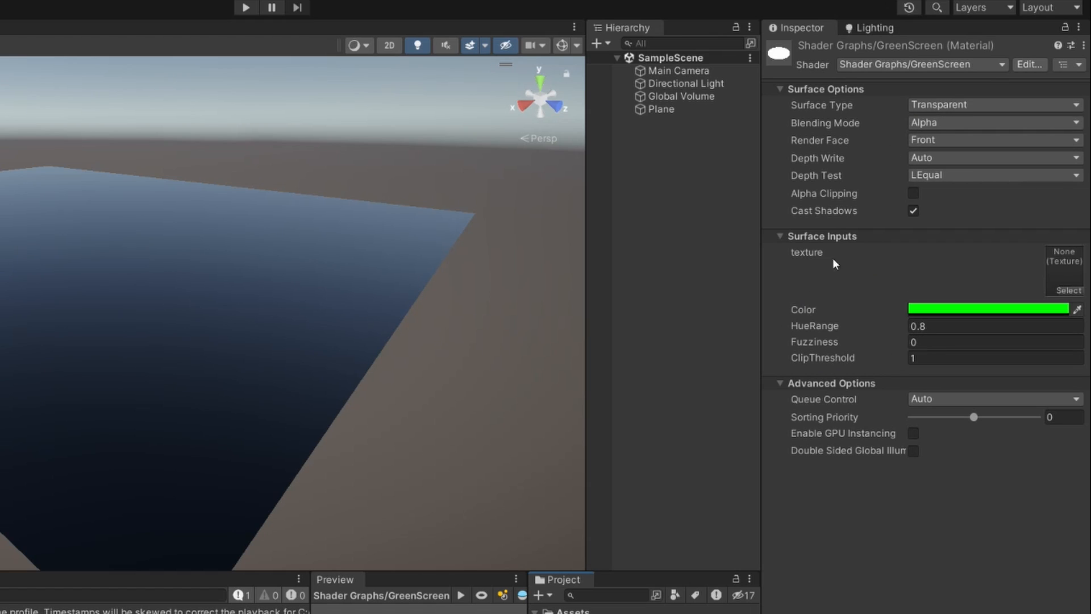
mouse_move(1070, 282)
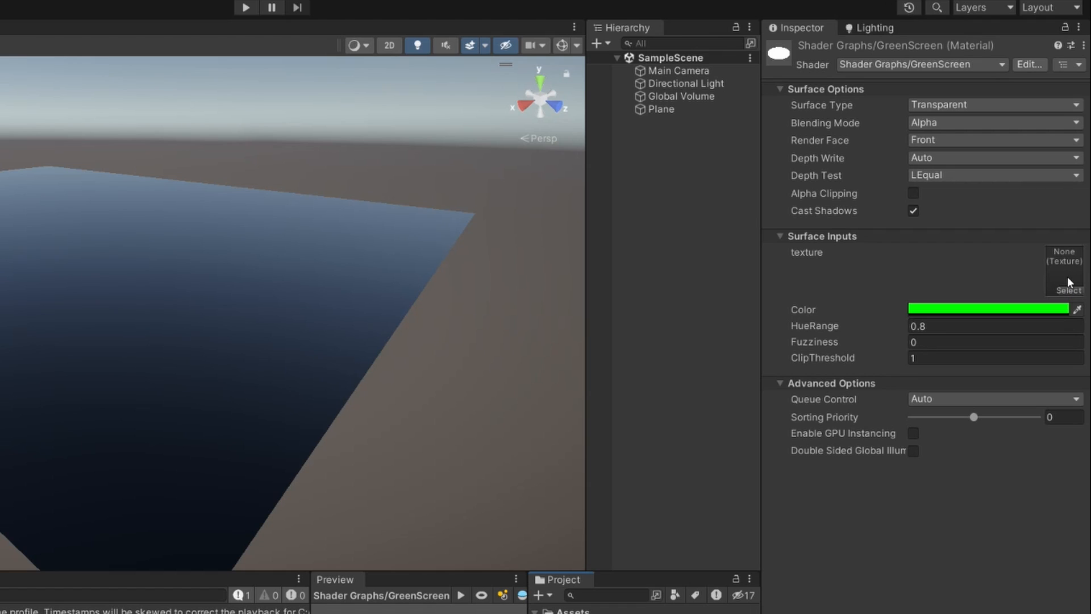
click(996, 325)
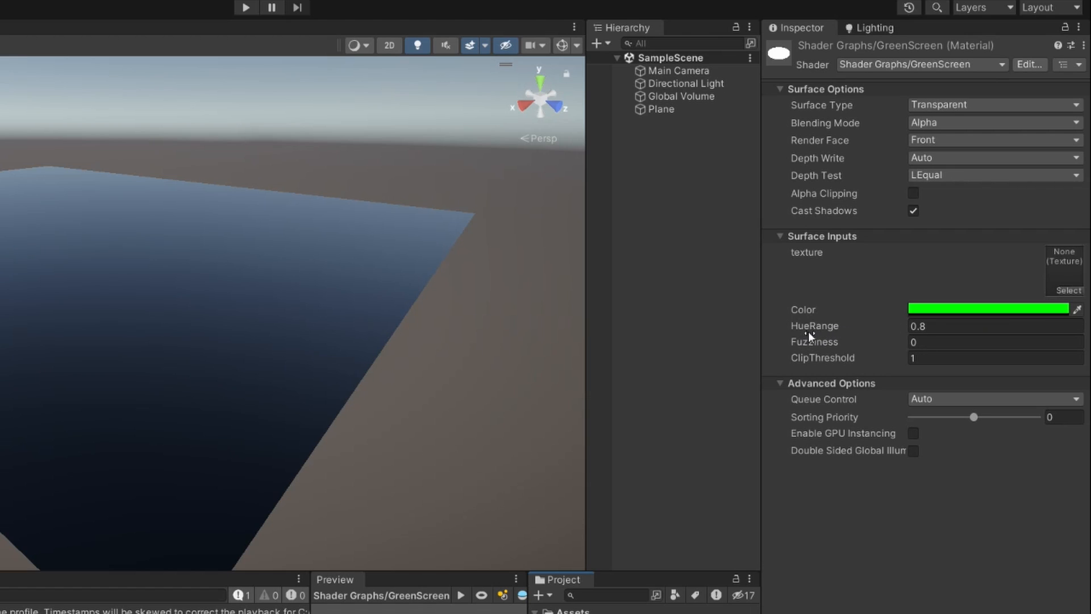
mouse_move(863, 332)
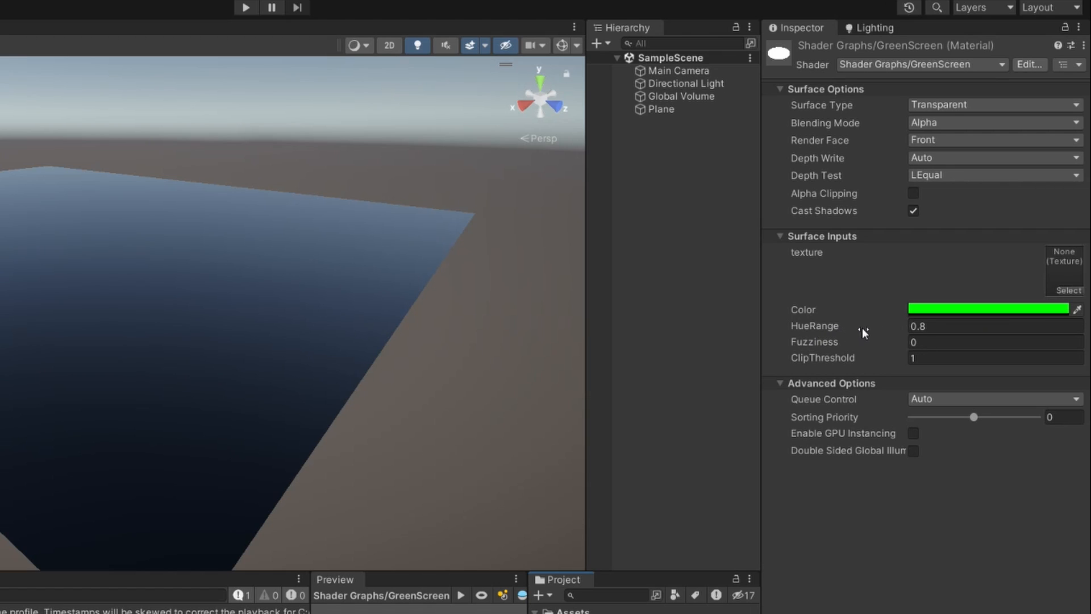
mouse_move(855, 328)
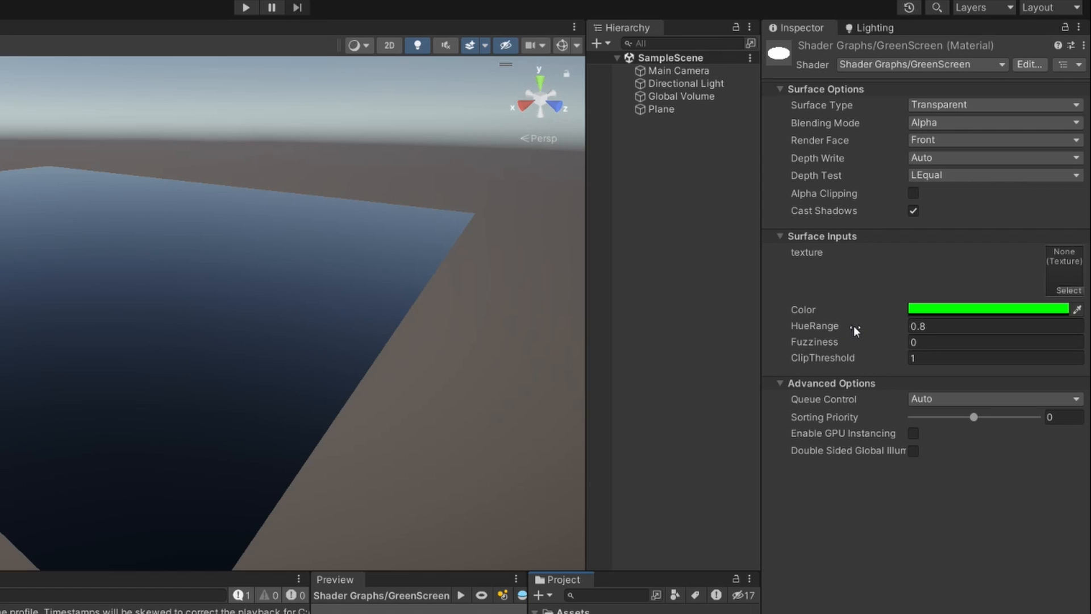
mouse_move(876, 328)
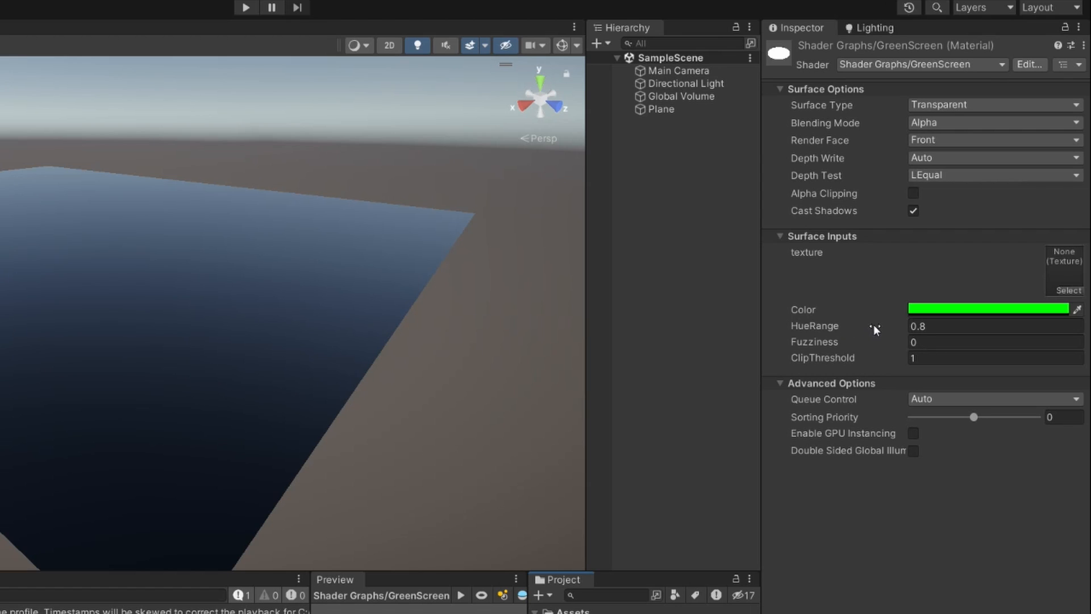
mouse_move(850, 343)
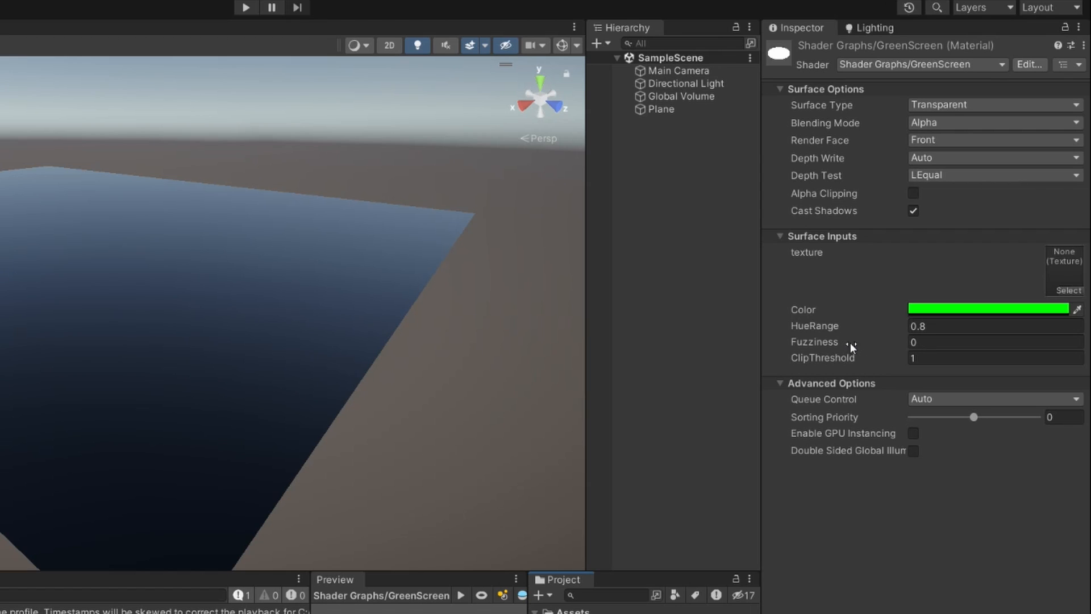
mouse_move(697, 374)
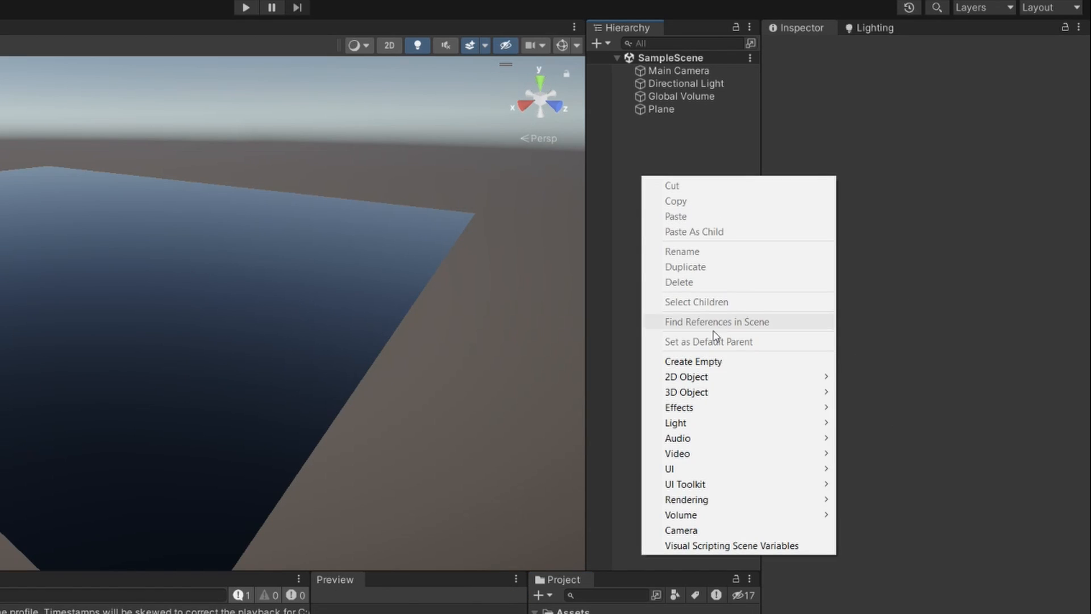
- Add an empty object named player and attach a Video Player component to it
click(693, 361)
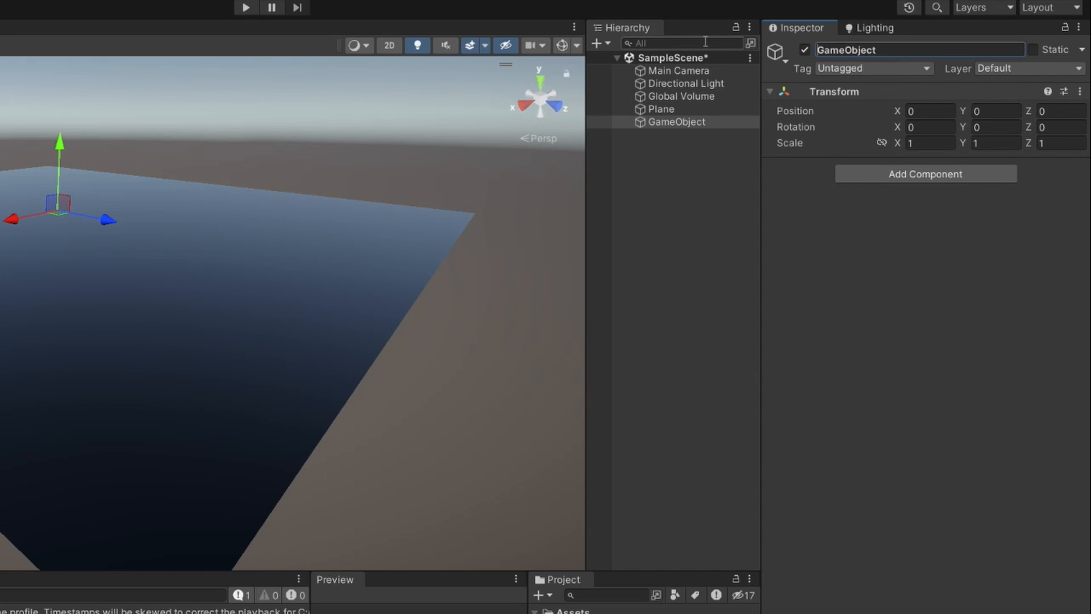
text(player)
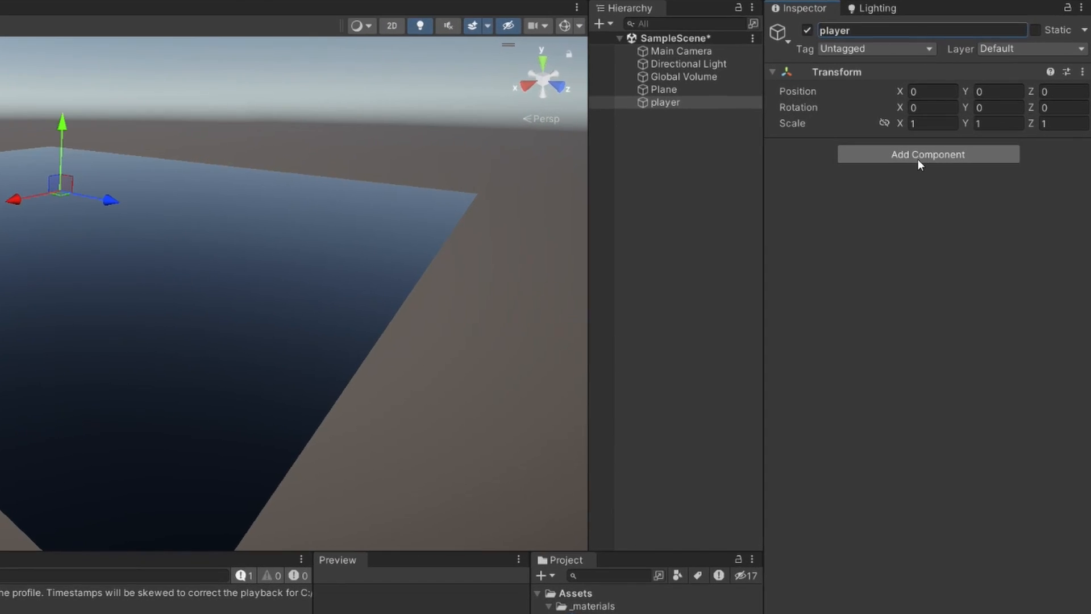
click(928, 154)
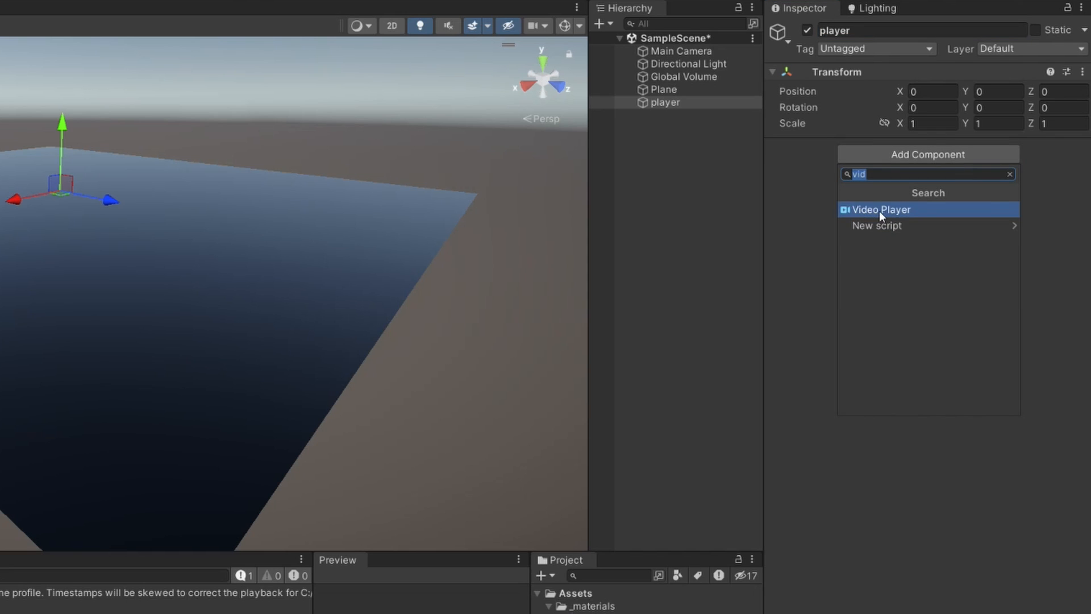
click(884, 209)
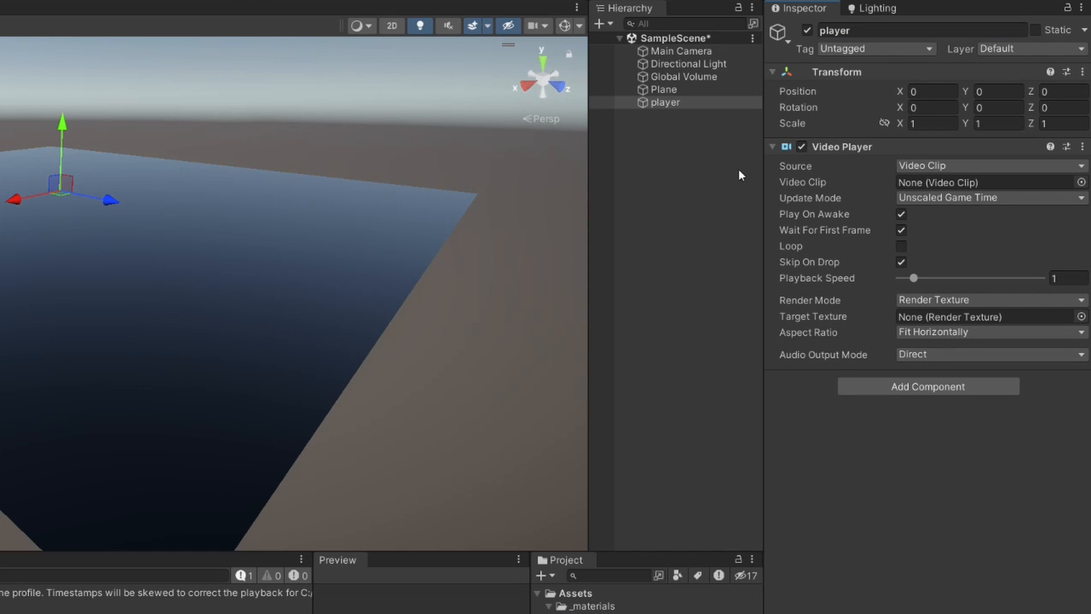
click(665, 102)
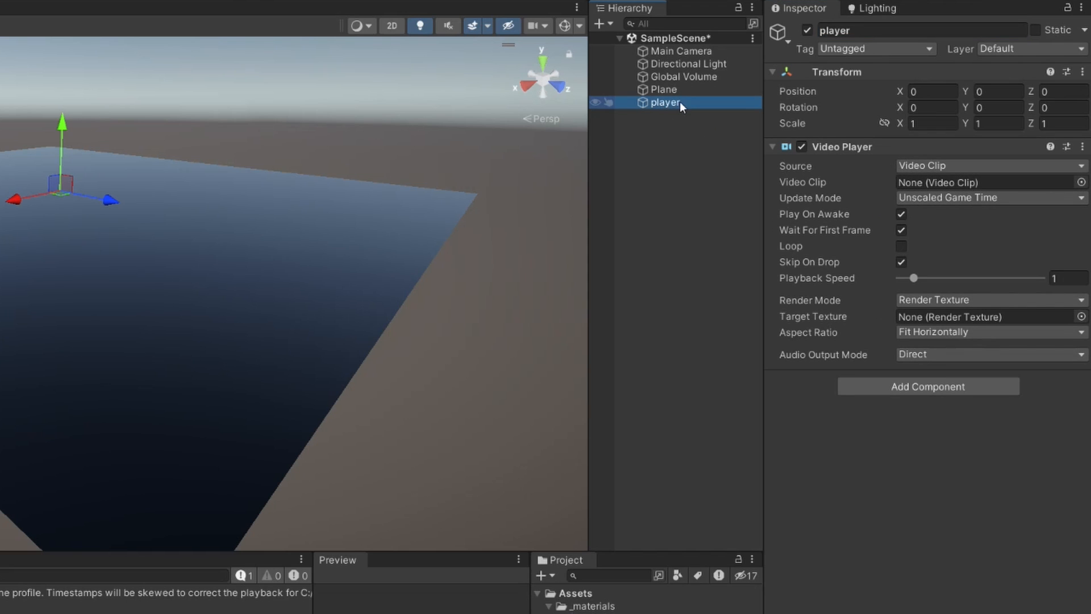
- Create a Plane 3D object as a child of player
right_click(667, 103)
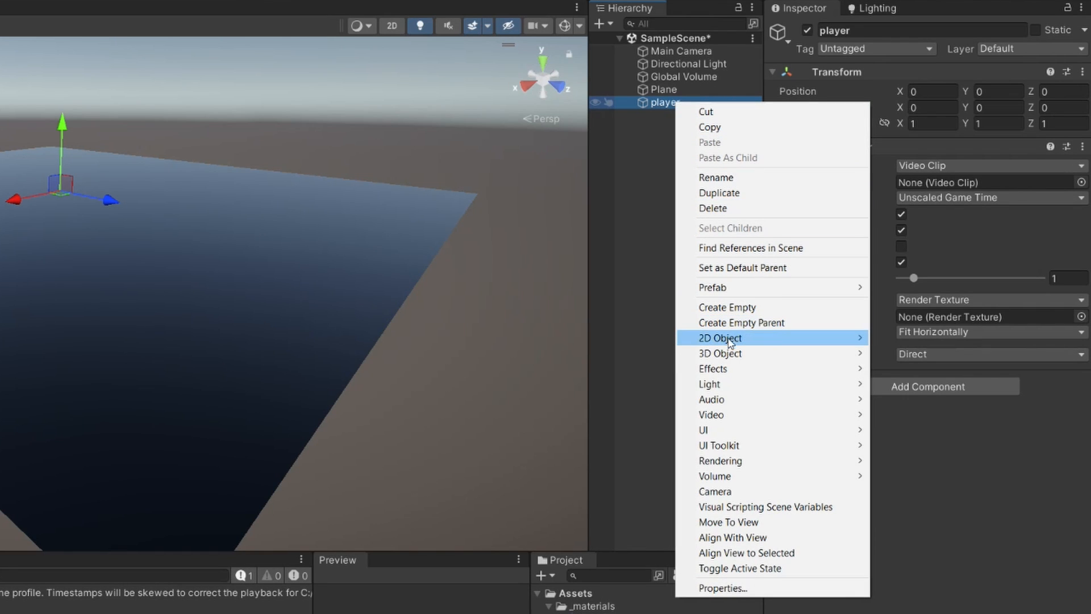
mouse_move(721, 352)
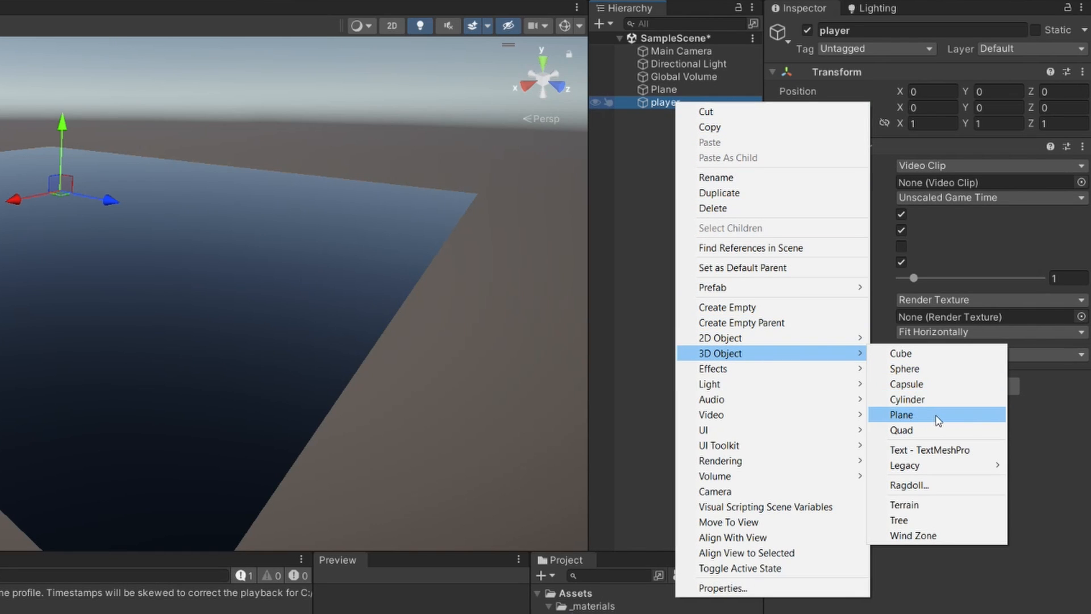
mouse_move(938, 422)
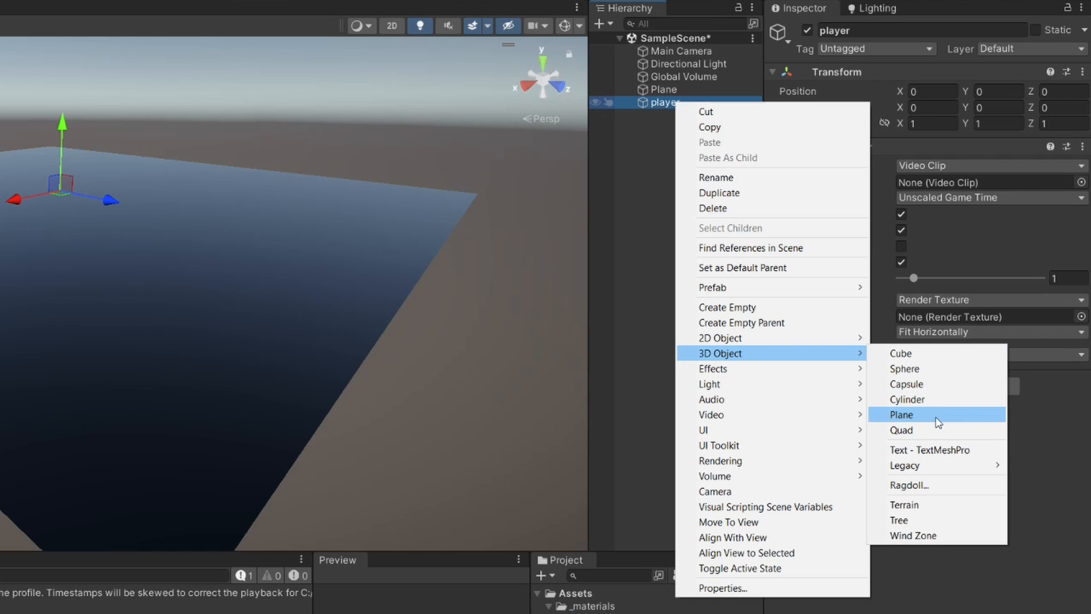
click(901, 414)
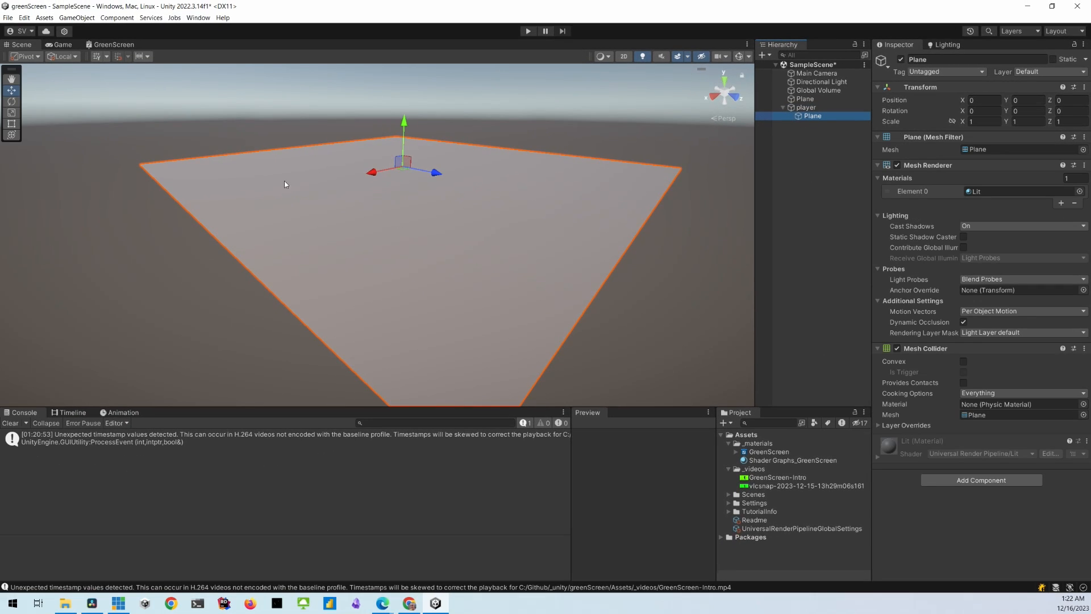
mouse_move(867, 133)
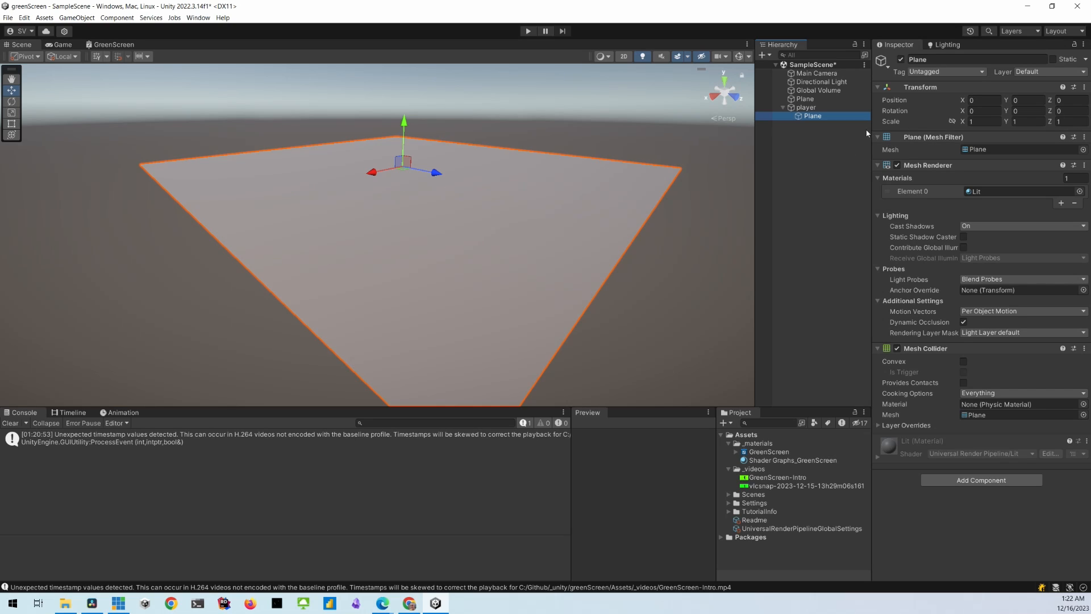
mouse_move(892, 121)
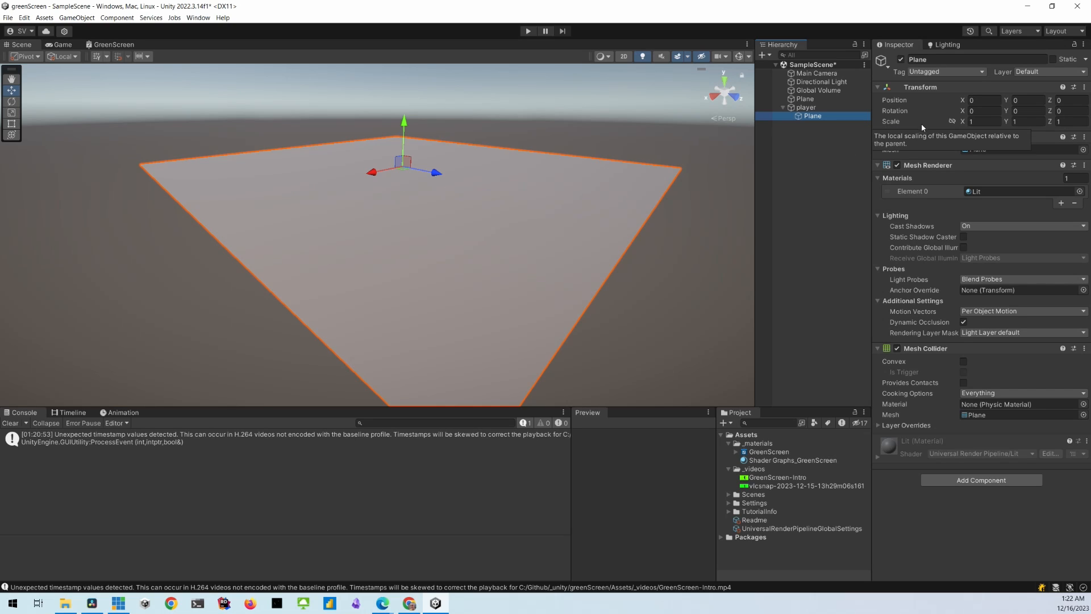
mouse_move(932, 128)
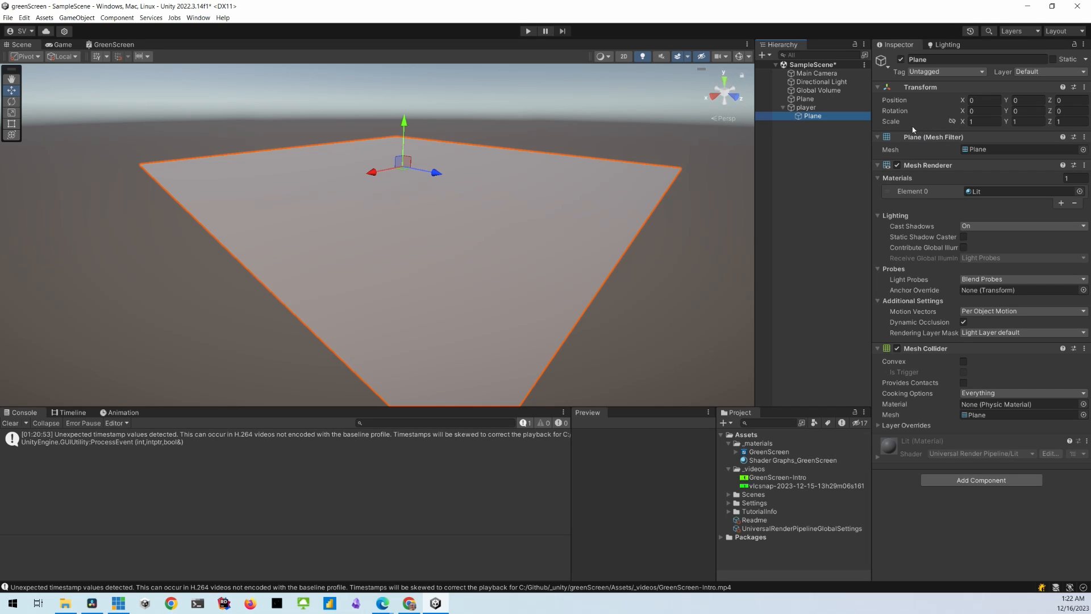
- Scale the child Plane to 16 on X and 9 on Z
click(982, 121)
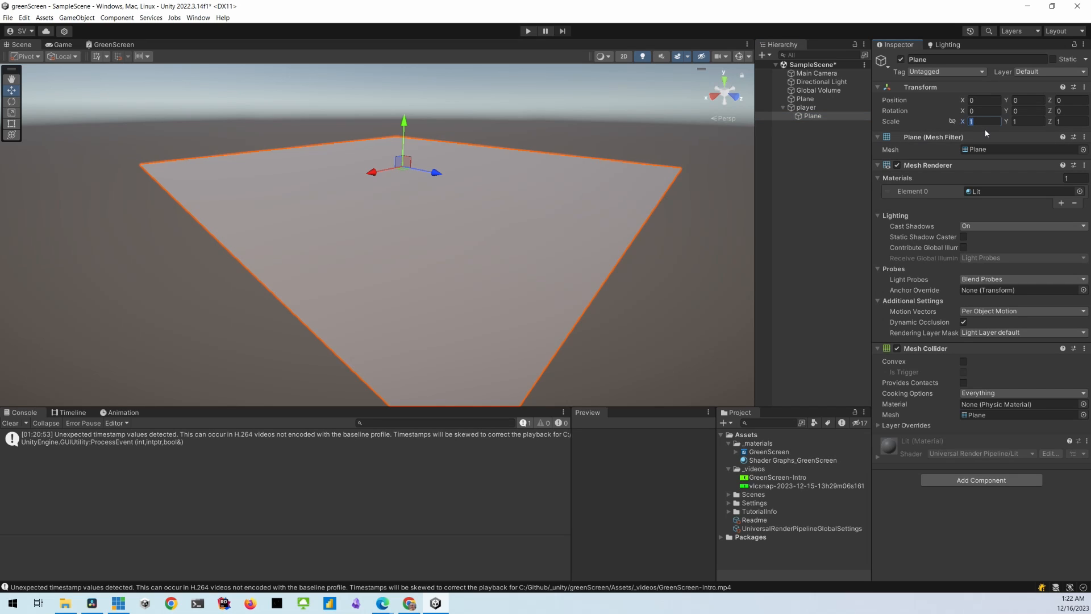
text(16)
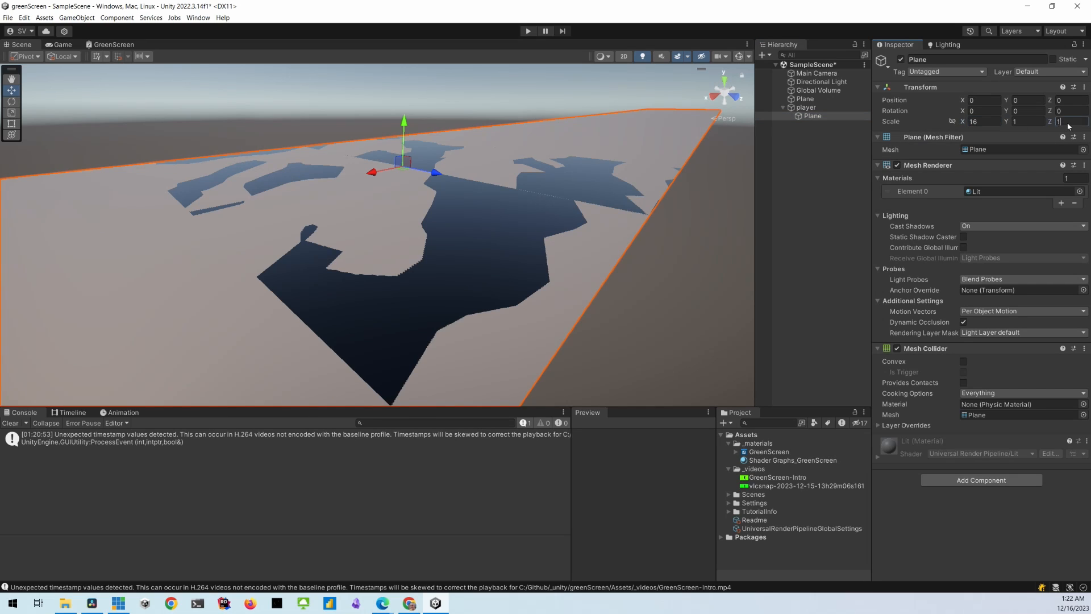
text(9)
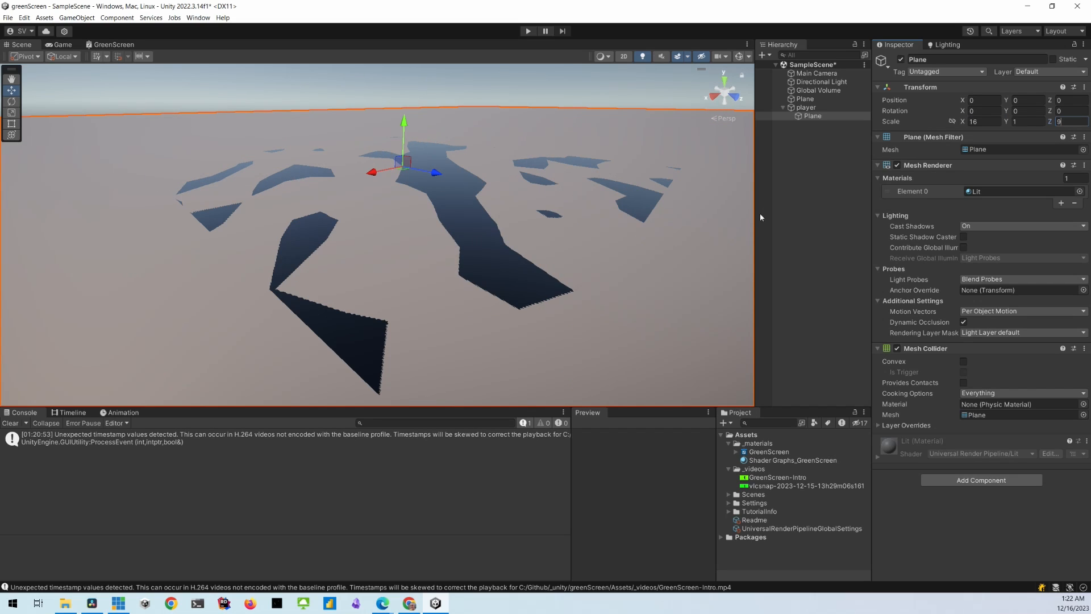
- Scale player down to 0.05, raise it slightly above the ground, and select its child plane
click(807, 107)
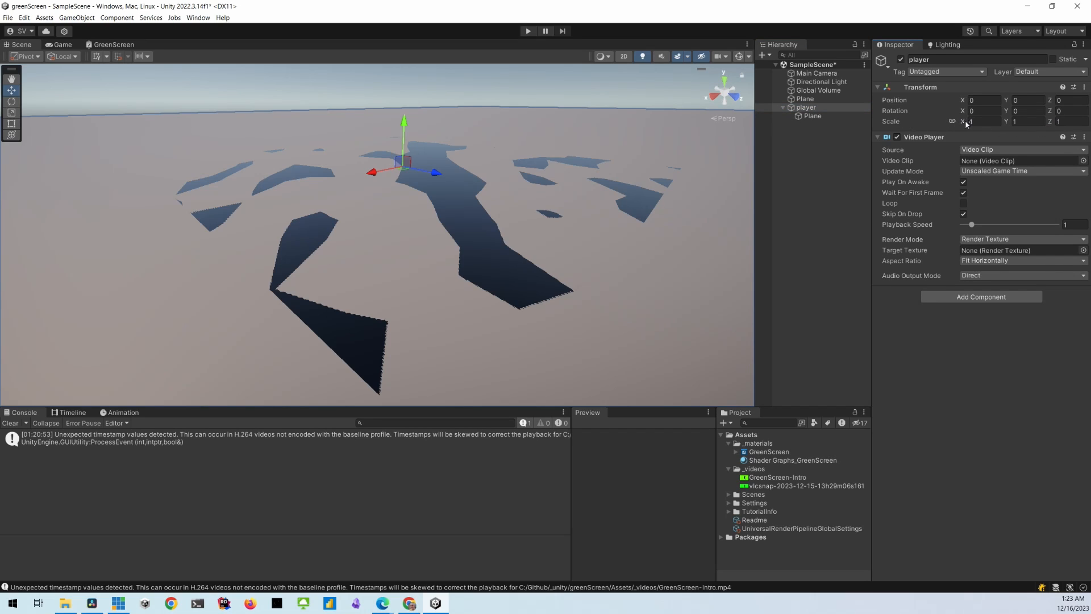
text(0.1)
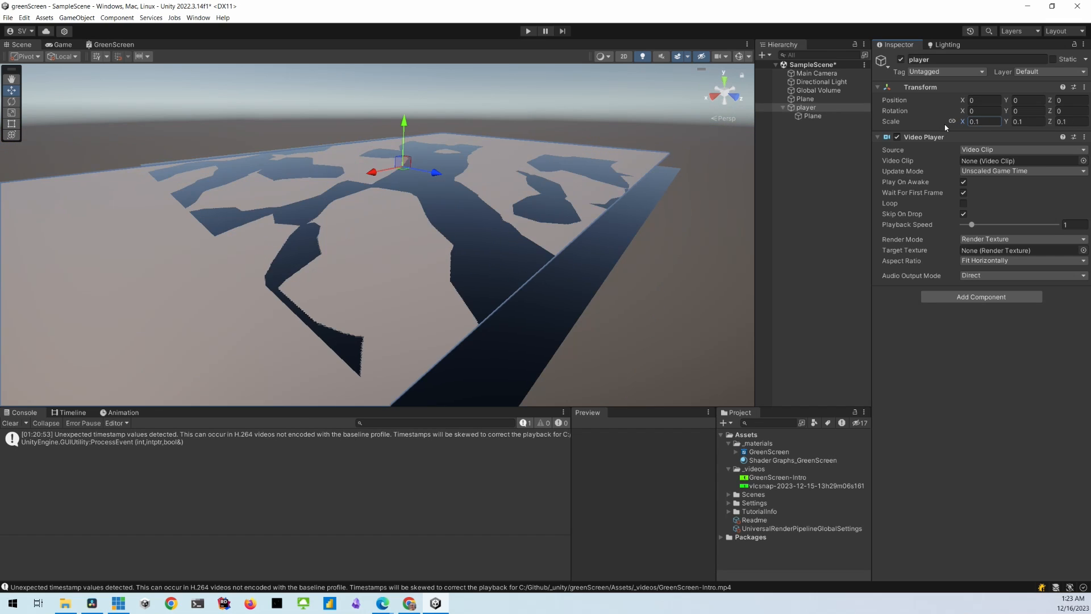
text(0.04)
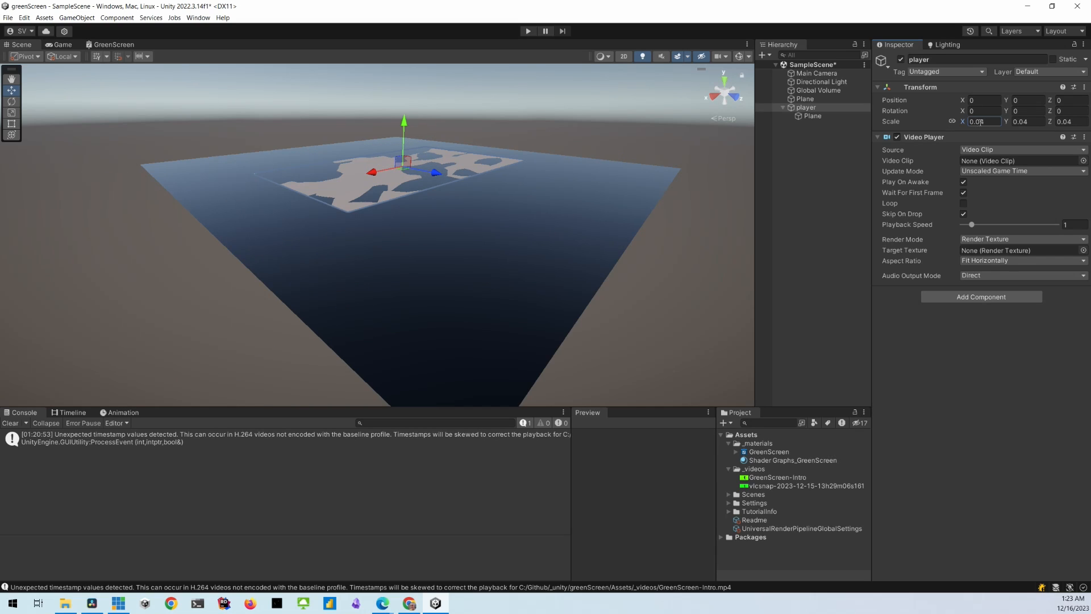
text(0.05)
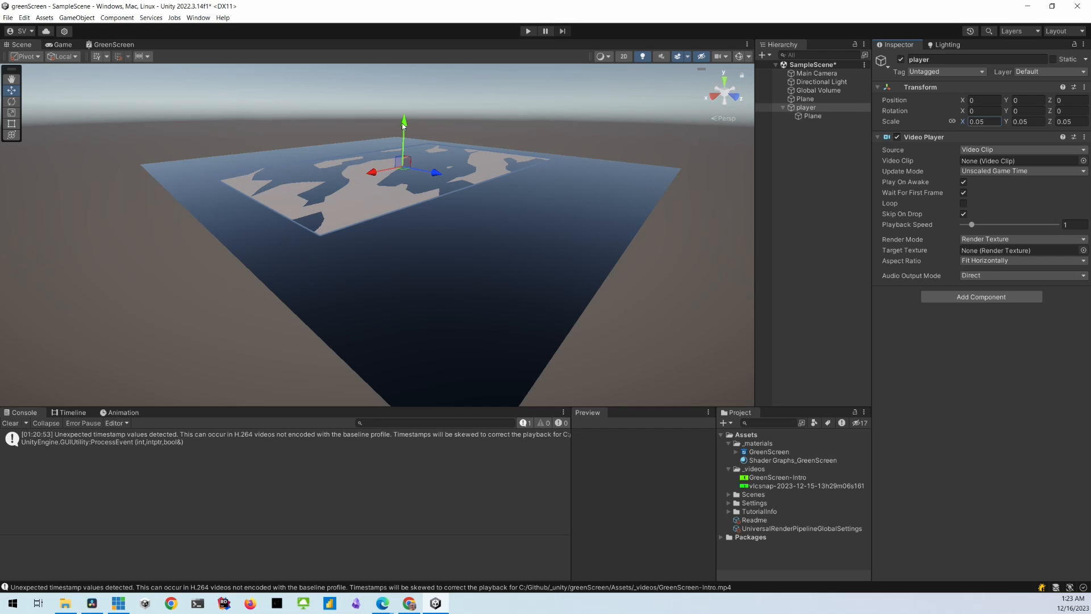
drag(403, 123, 403, 108)
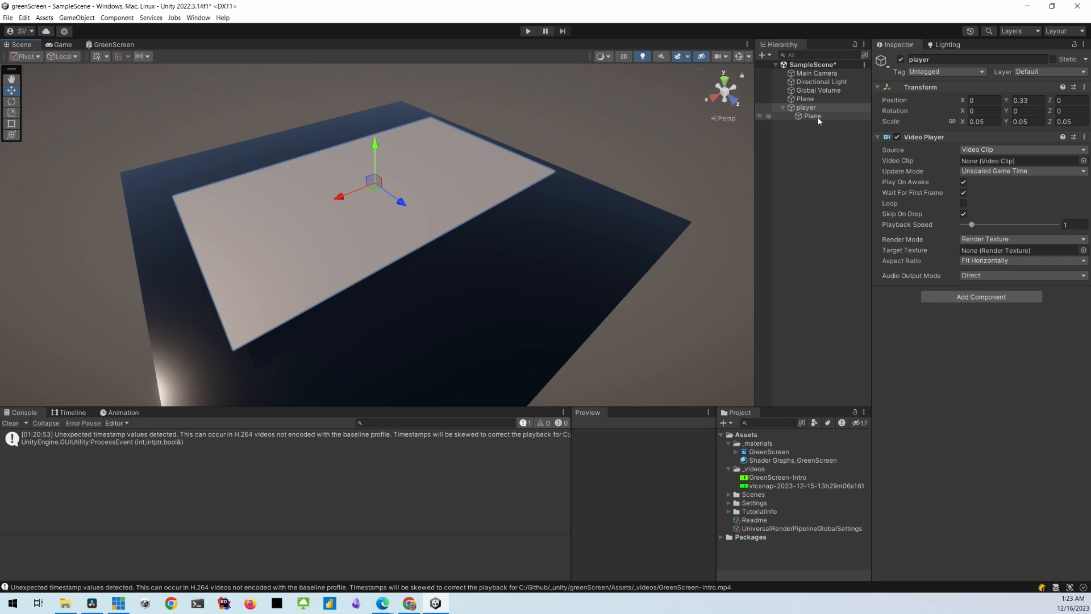
click(812, 116)
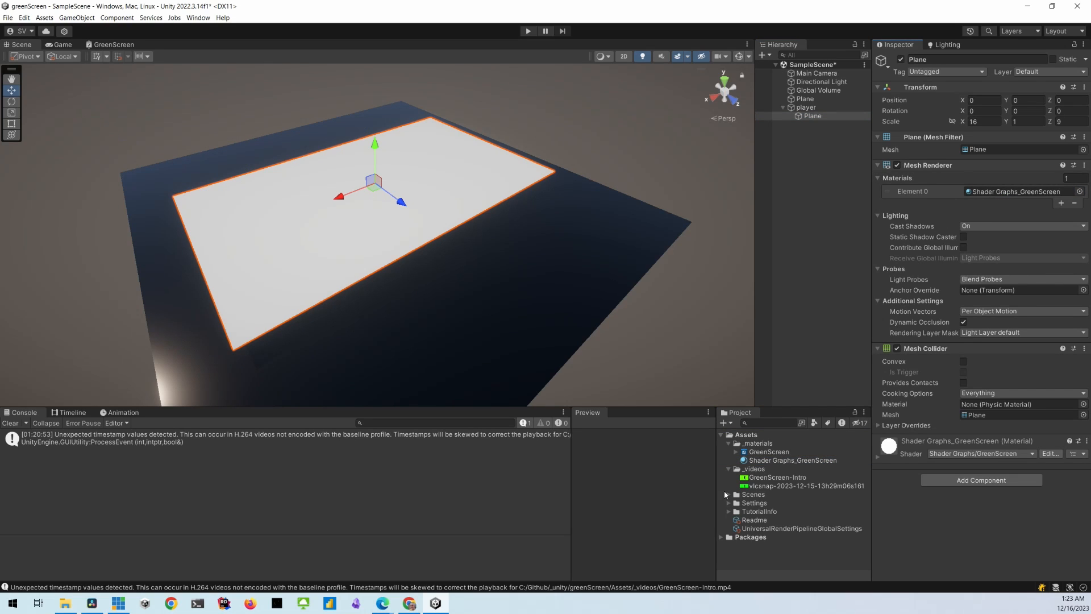
- Give Shader Graphs_GreenScreen the presenter snapshot texture, reset its key colour to green, and show it on the plane
click(793, 460)
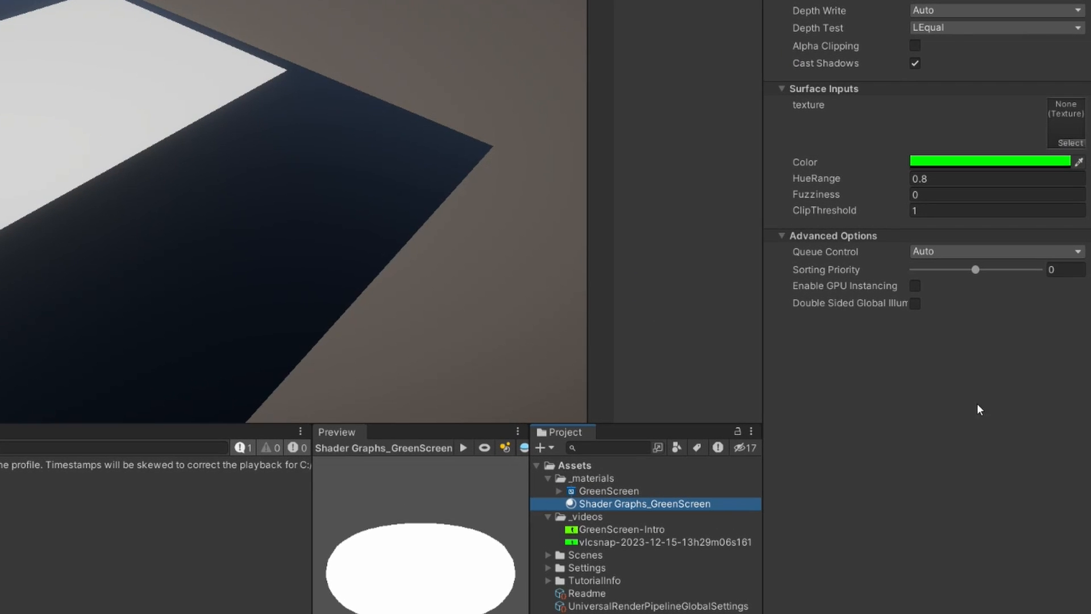
mouse_move(607, 551)
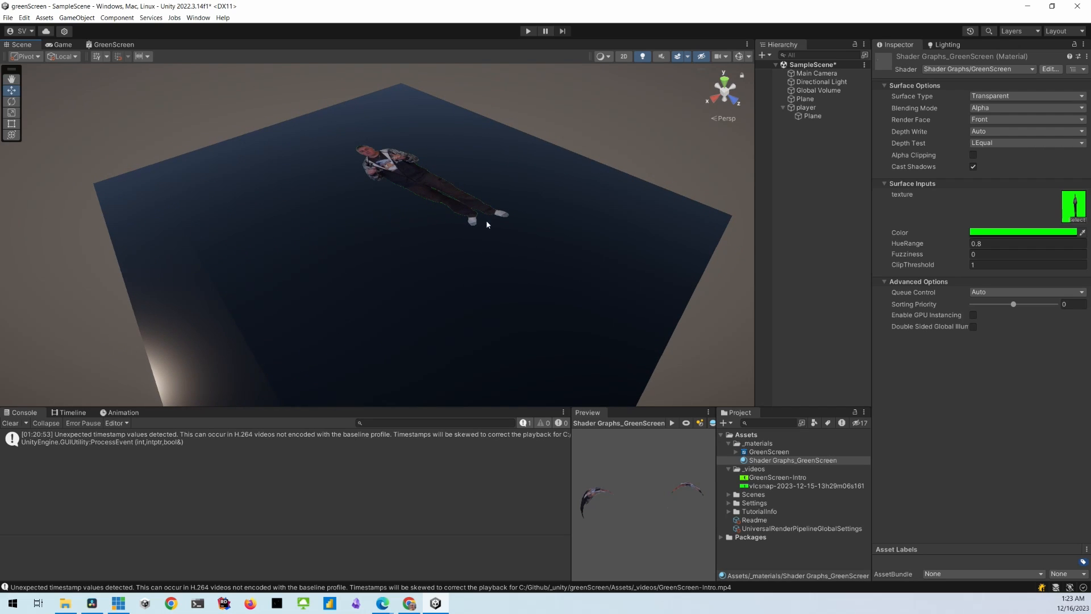
mouse_move(397, 226)
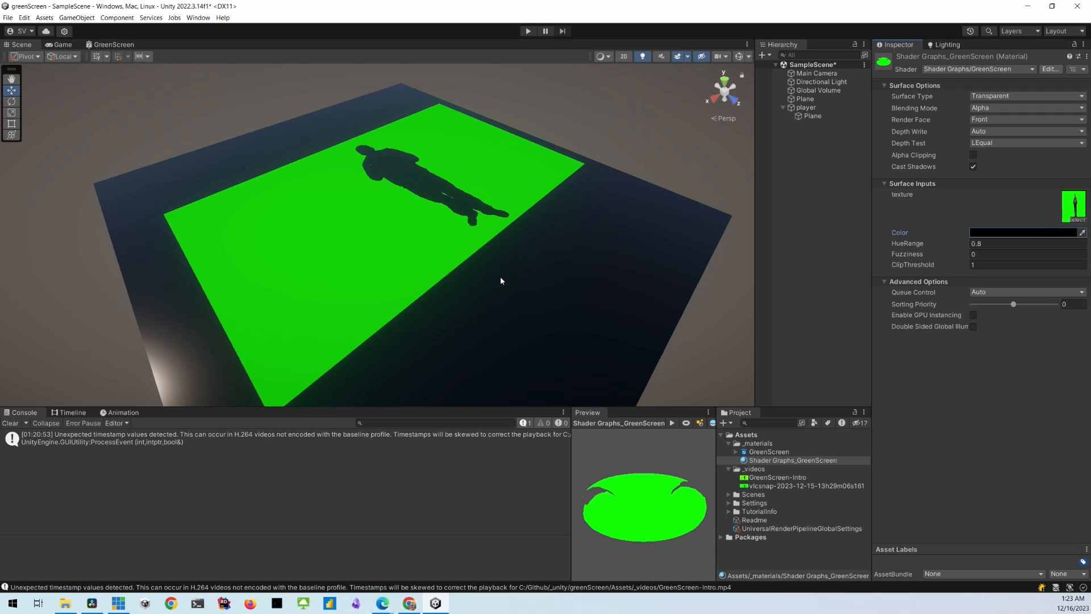
click(1027, 231)
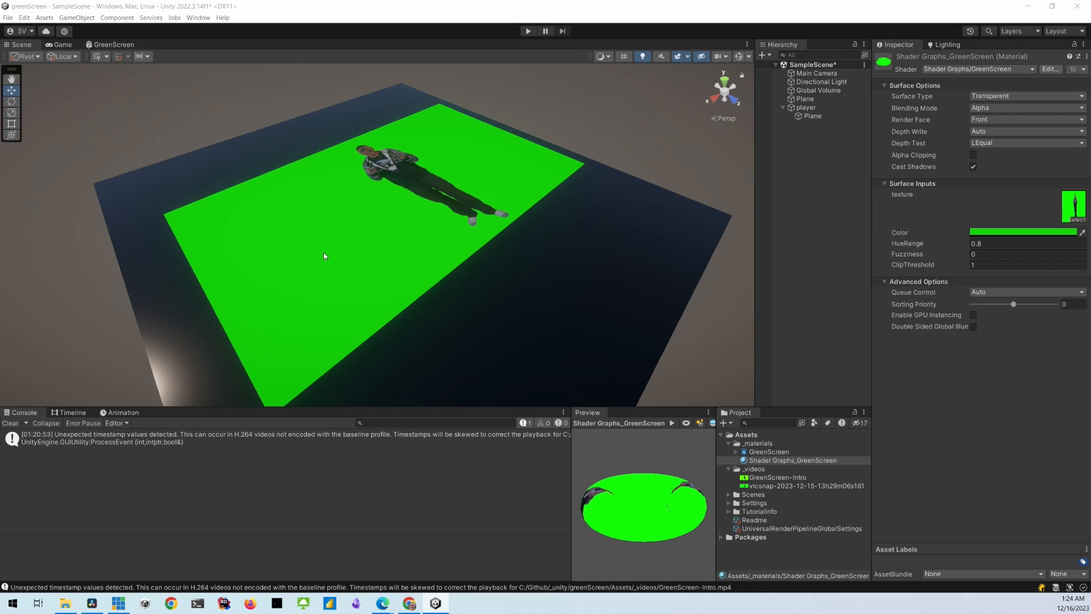
click(813, 116)
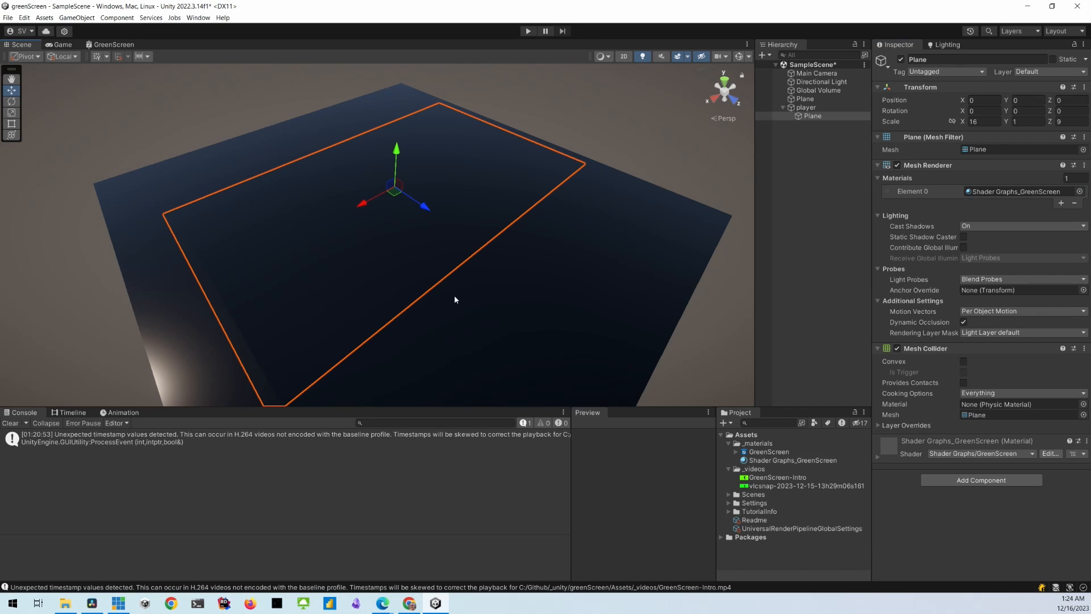
mouse_move(853, 175)
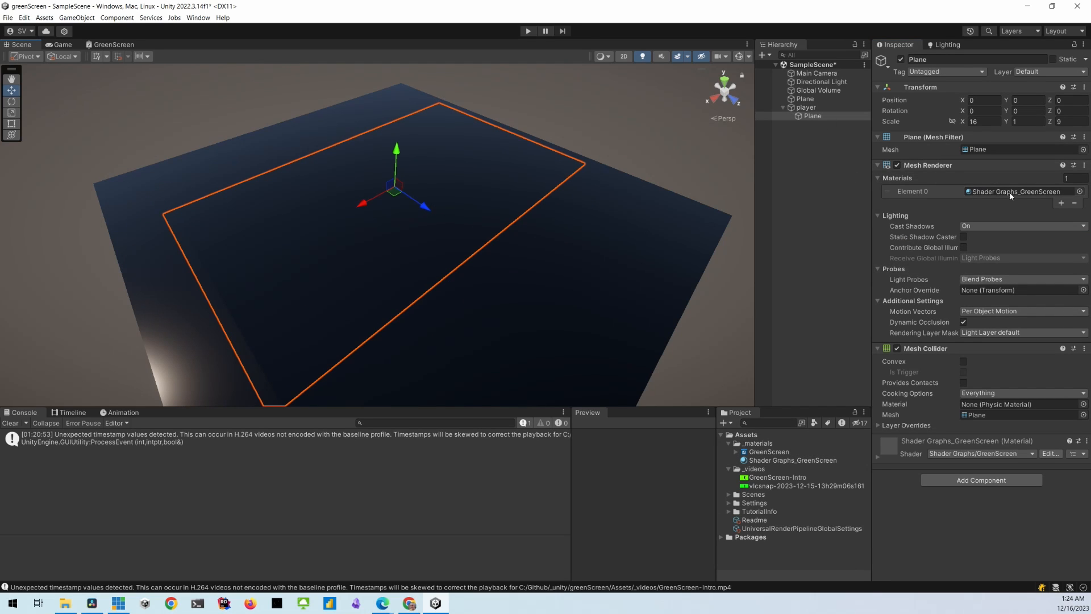
click(795, 460)
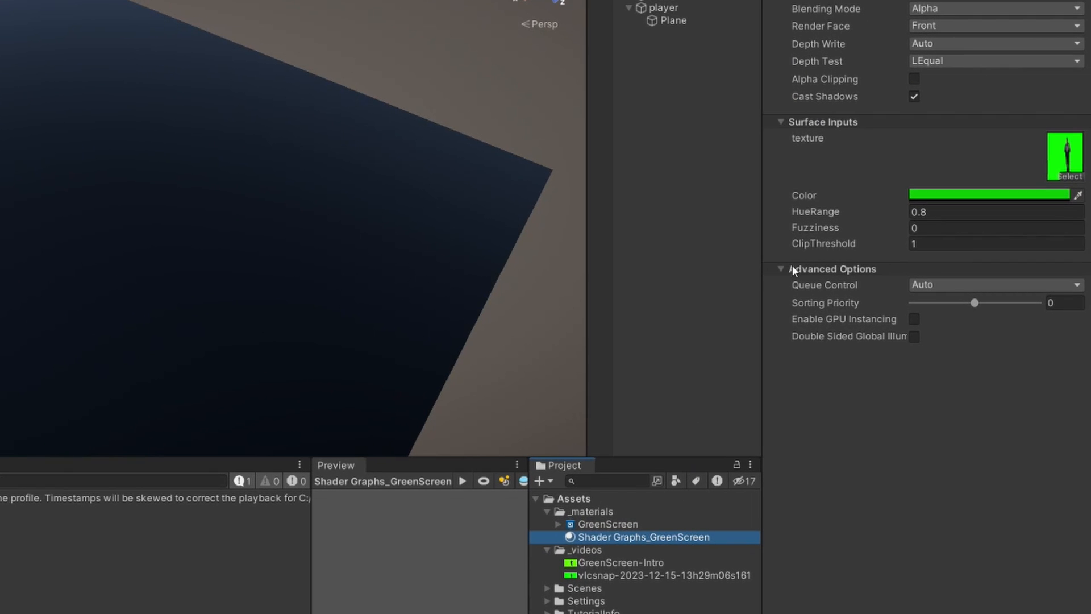
- Tune fuzziness and hue range, then set the key colour to pure green RGB 0,255,0
click(996, 212)
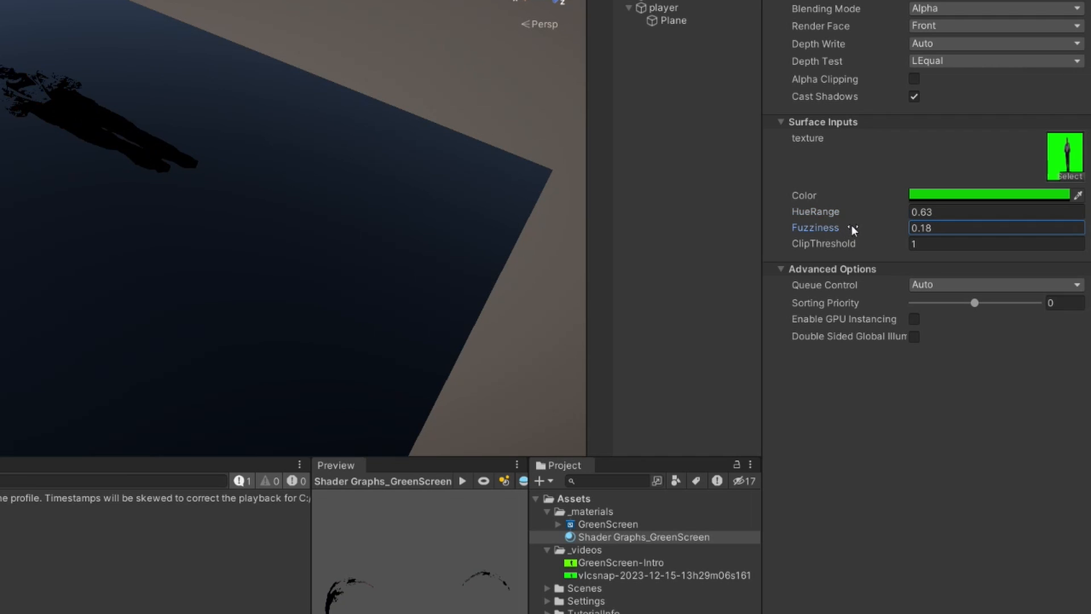
text(0.01)
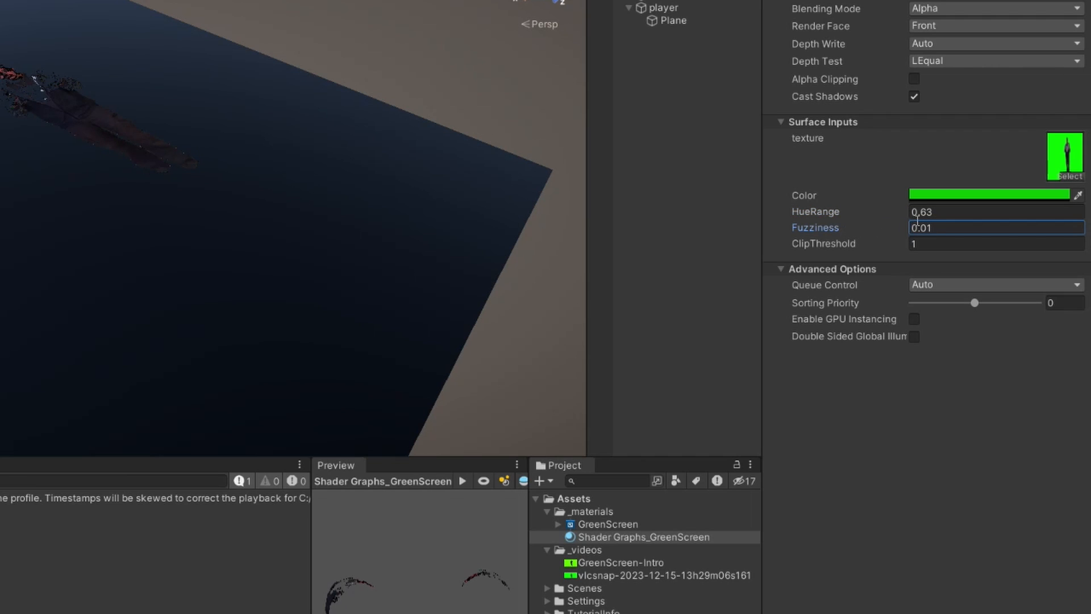
click(996, 211)
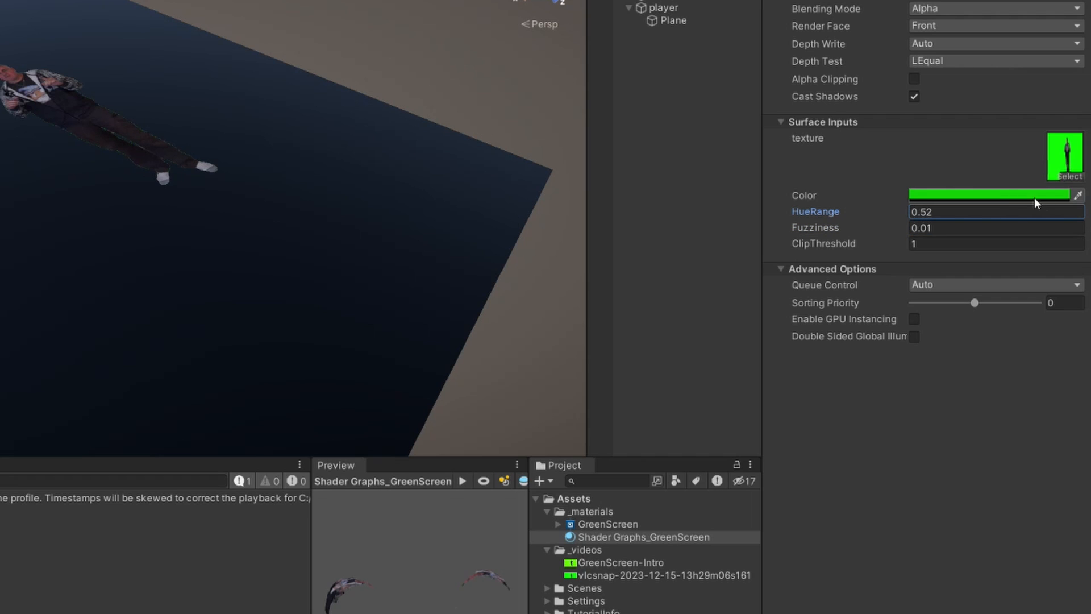
click(996, 196)
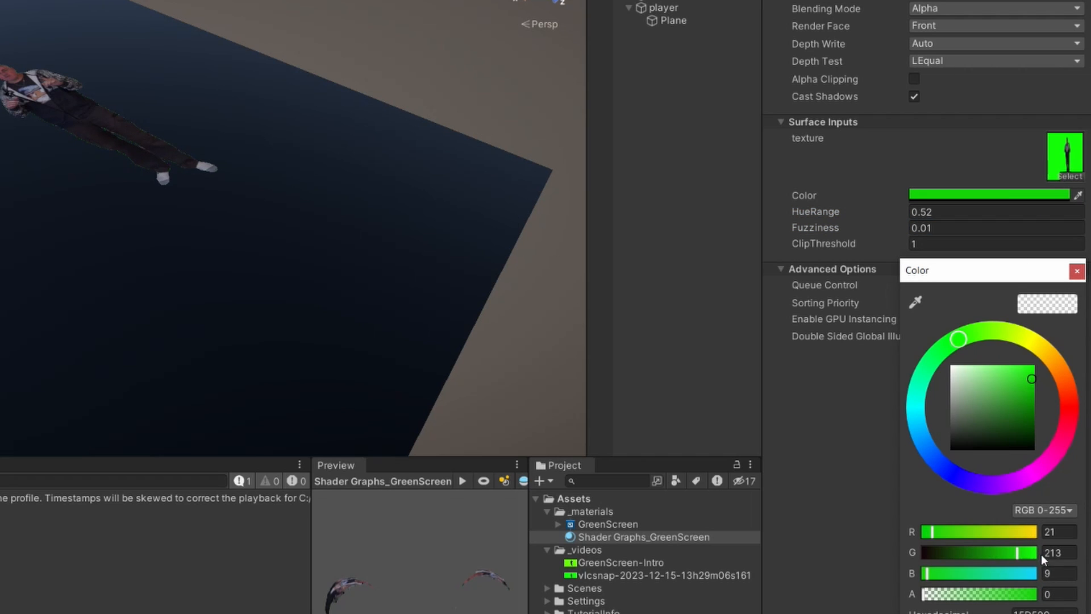
click(1055, 532)
text(0)
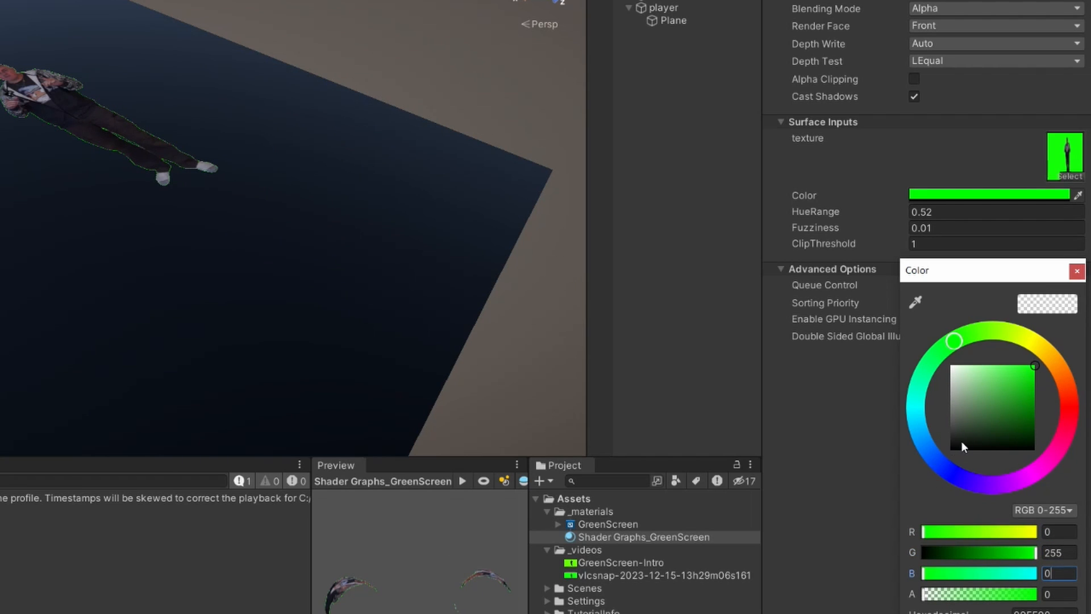
click(1077, 270)
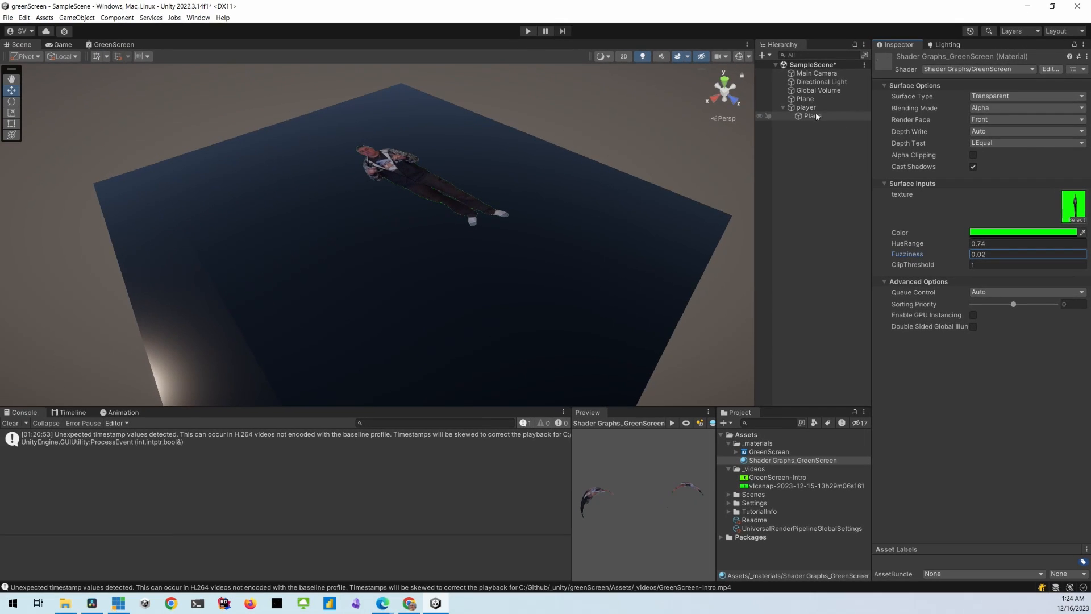
- Rotate player 90 on X and raise its Y position to 2.097
click(805, 107)
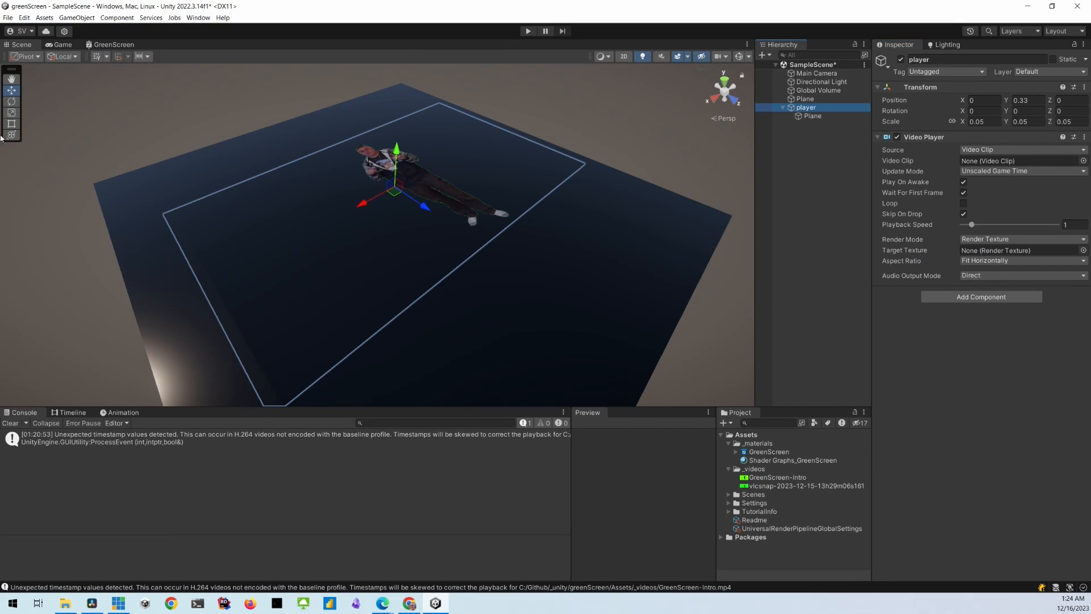
click(9, 100)
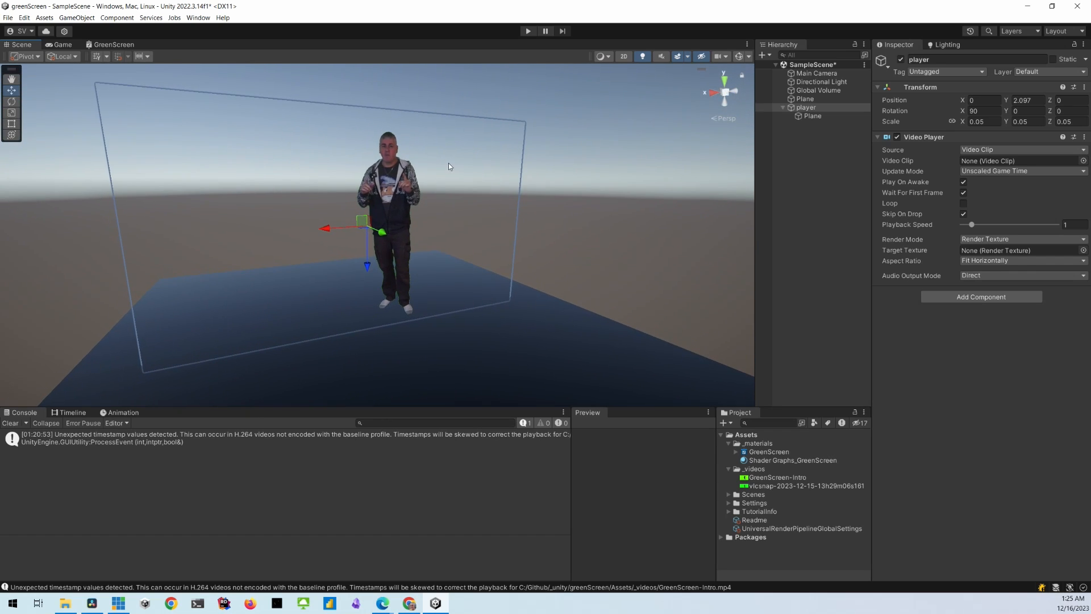
mouse_move(827, 112)
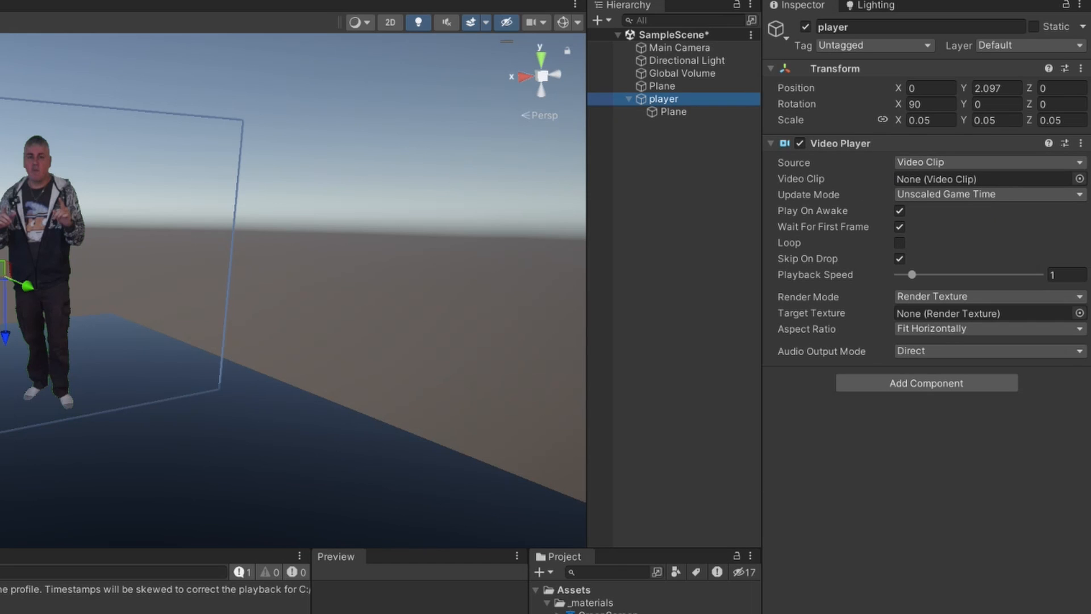
- Assign the GreenScreen-Intro clip to the Video Player and set Update Mode to DSP Time
click(985, 178)
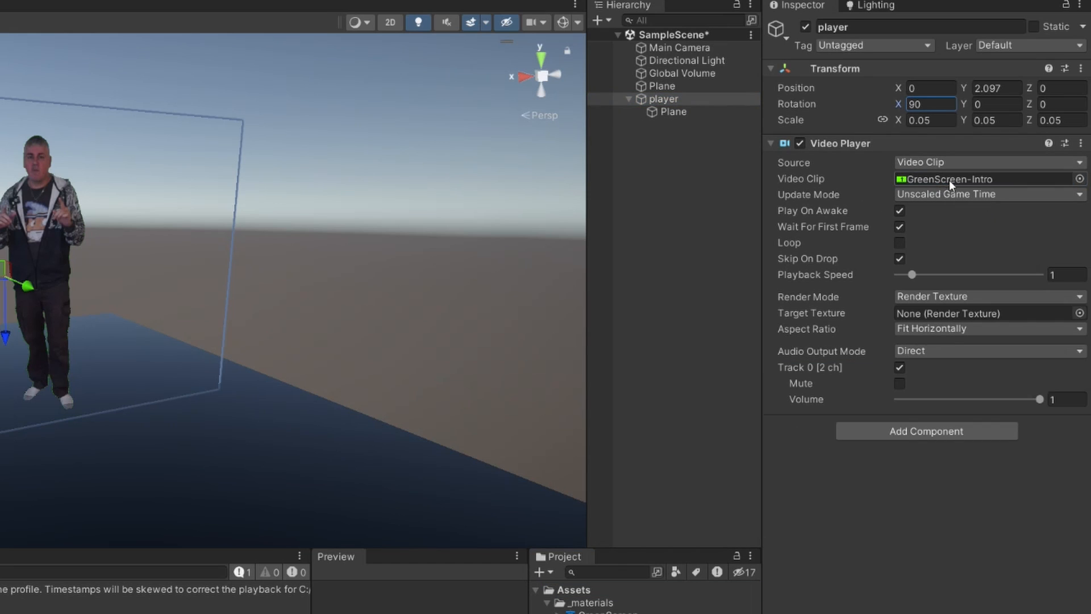
mouse_move(800, 200)
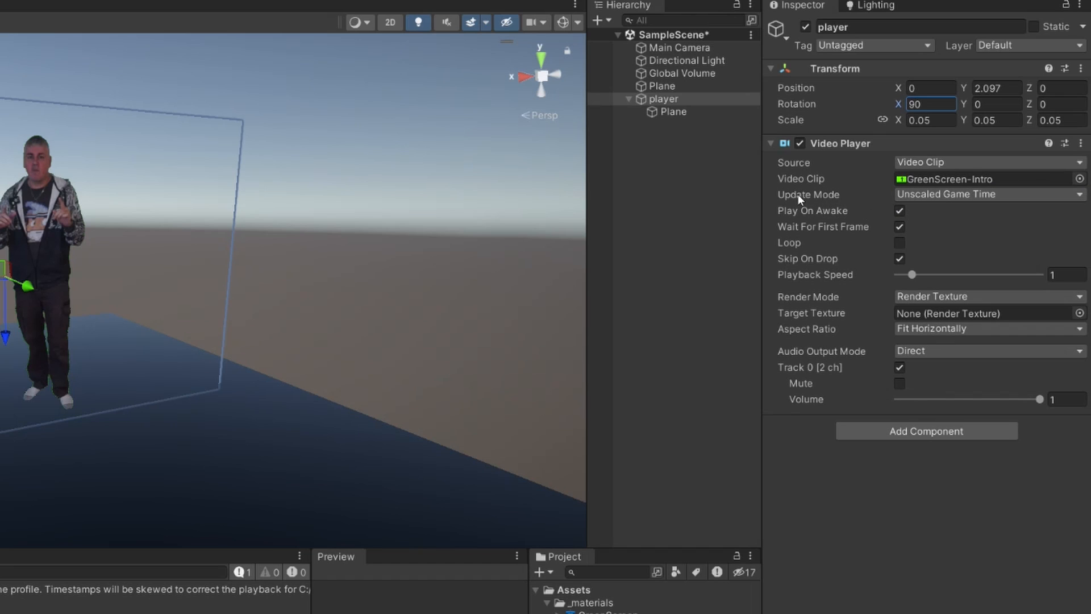
click(989, 195)
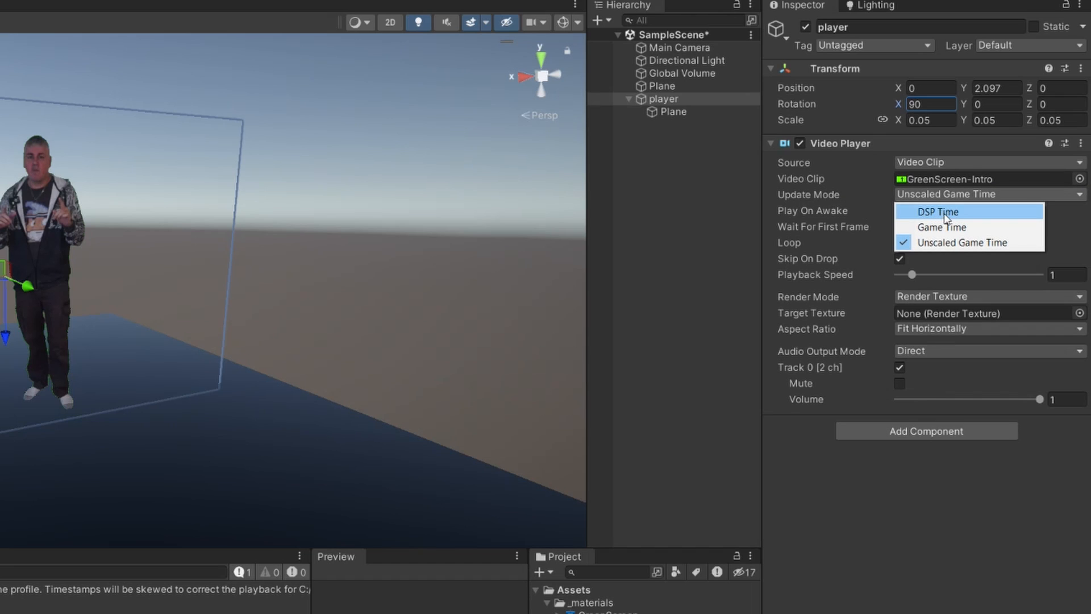
mouse_move(979, 243)
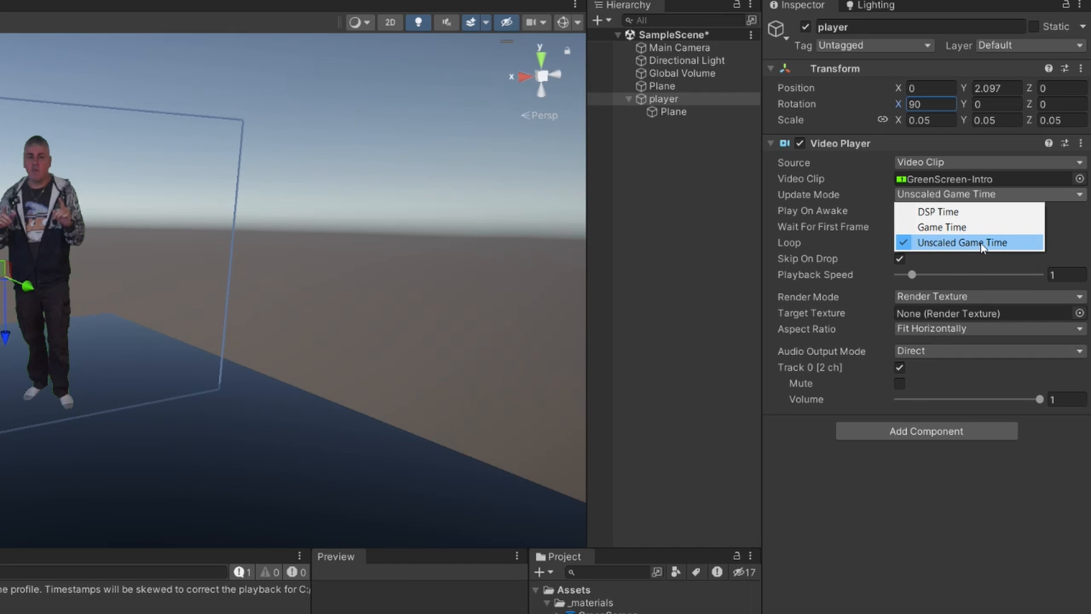
mouse_move(987, 227)
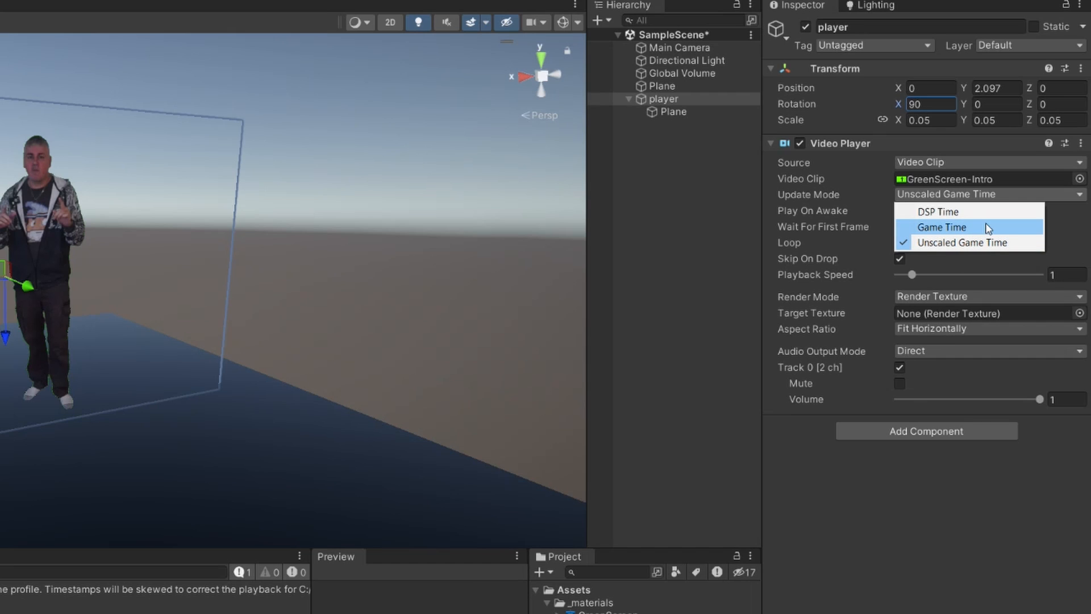
click(937, 212)
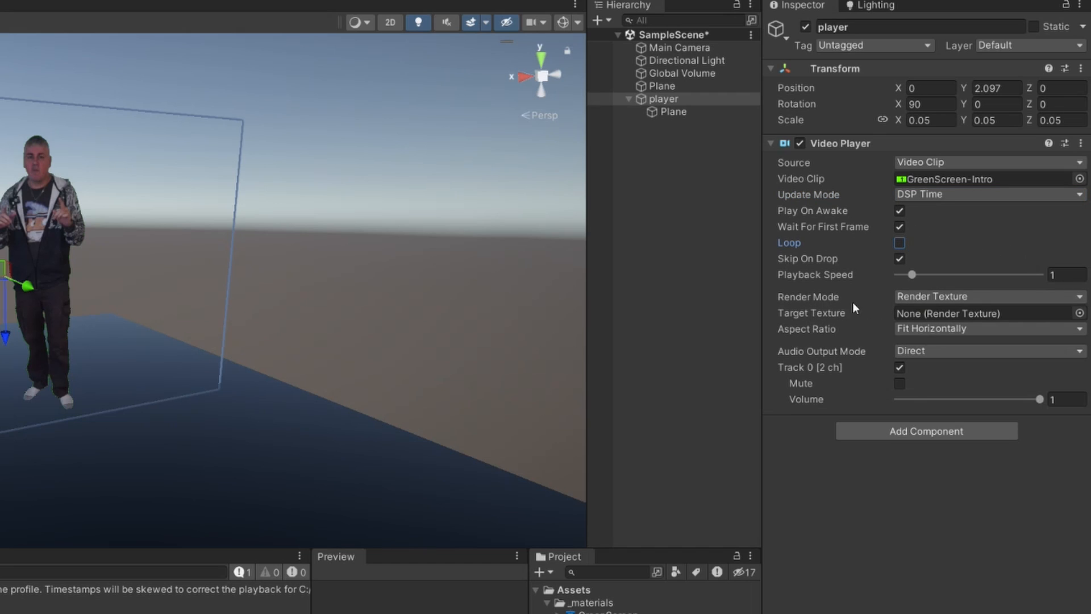
mouse_move(830, 307)
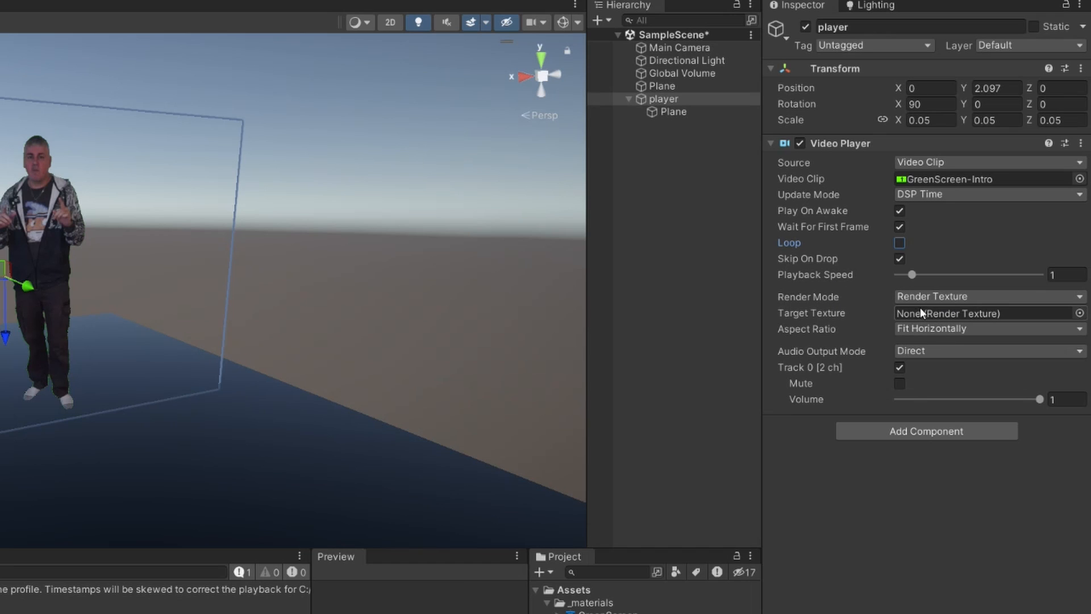
- Render the video as Material Override on the Plane's mesh renderer, targeting the _texture property manually
click(990, 296)
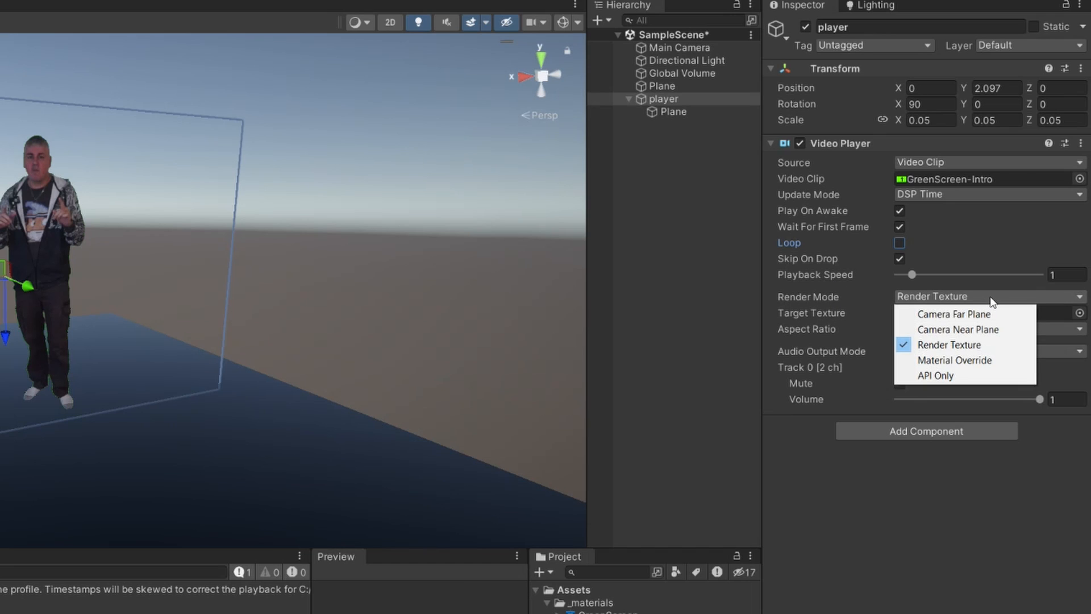
mouse_move(986, 366)
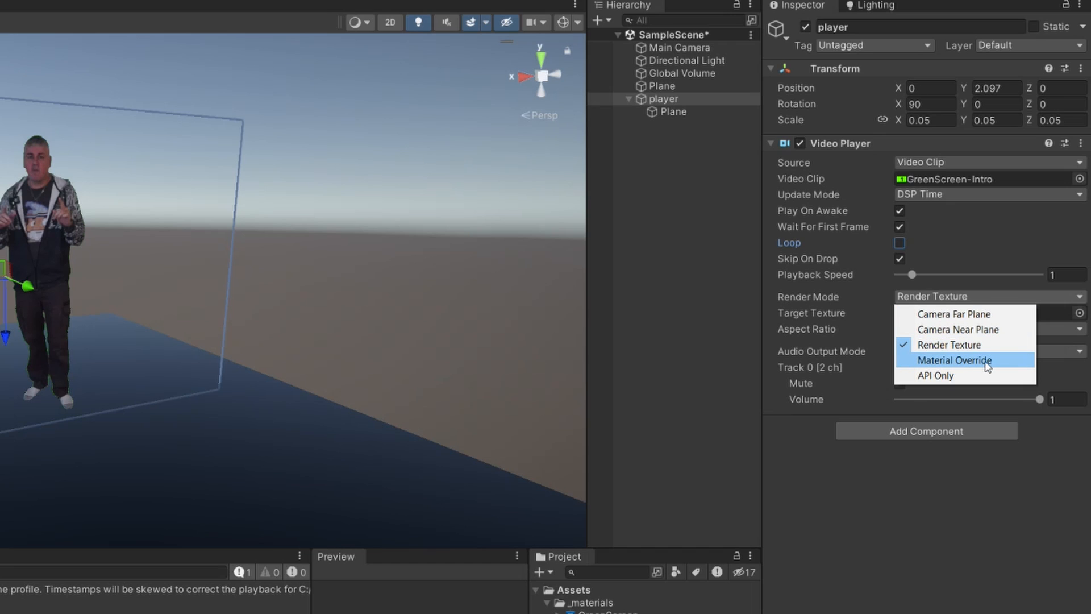
click(954, 360)
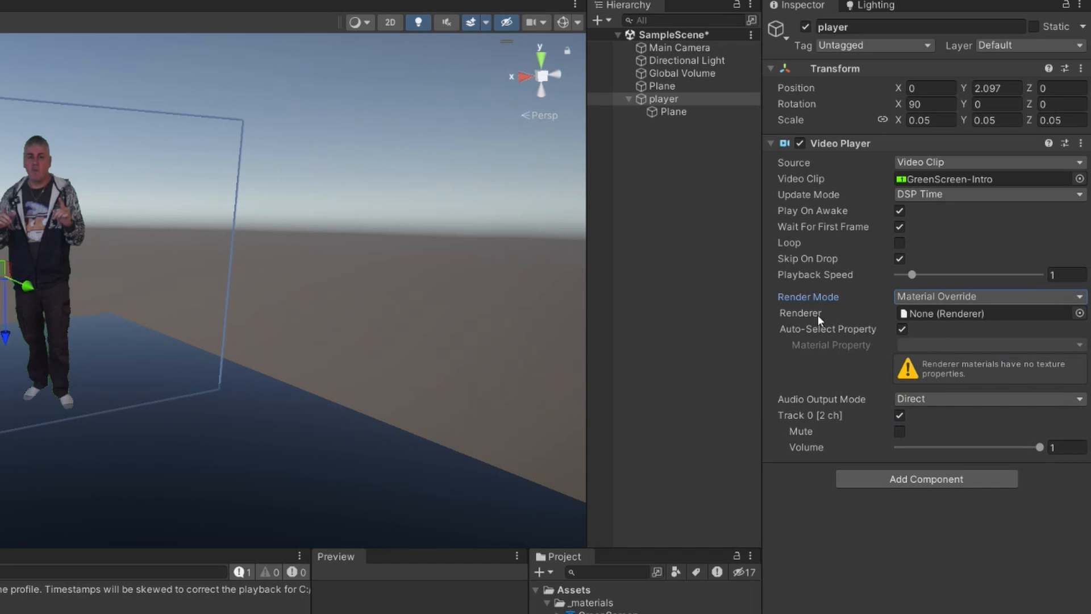
mouse_move(855, 318)
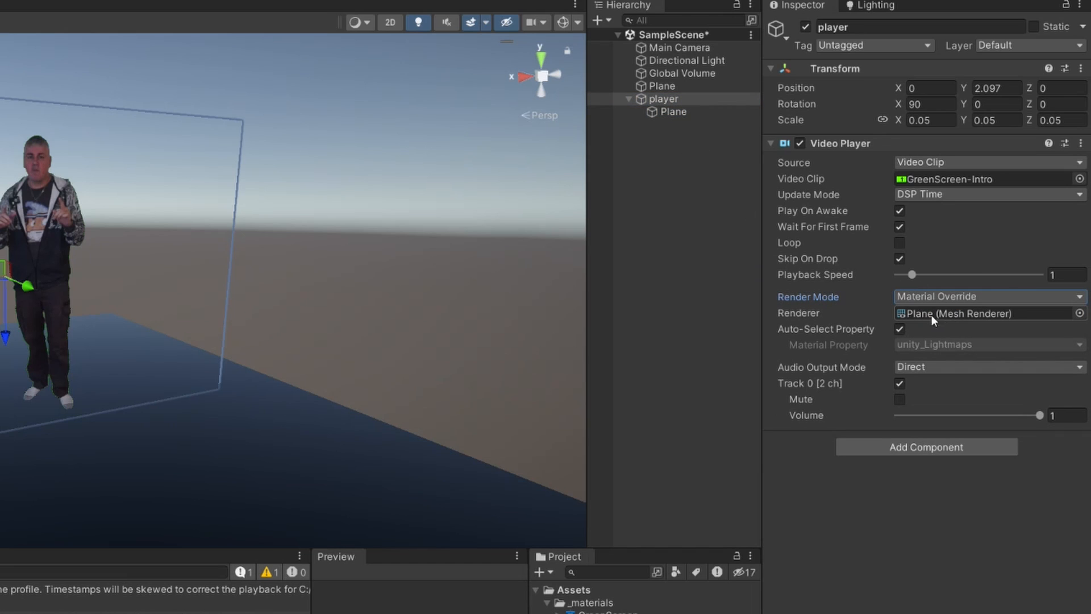
mouse_move(914, 323)
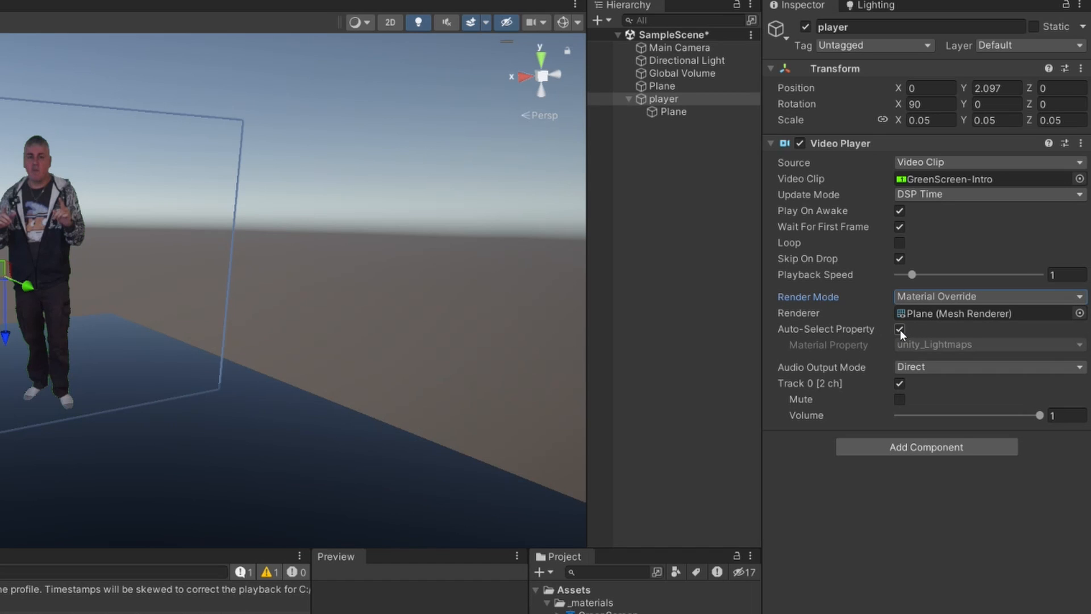
click(900, 329)
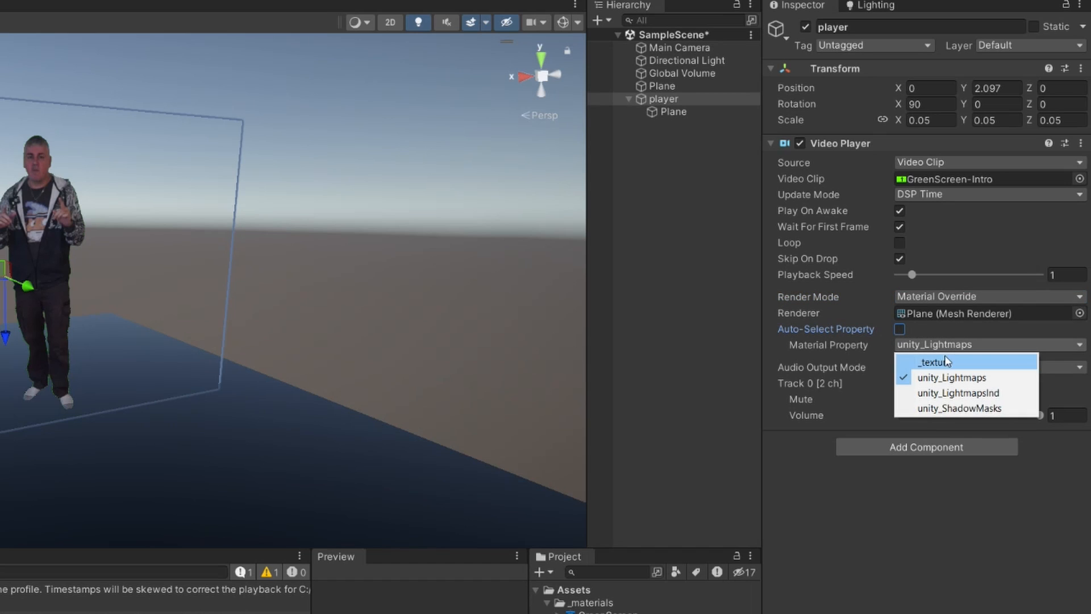
click(936, 363)
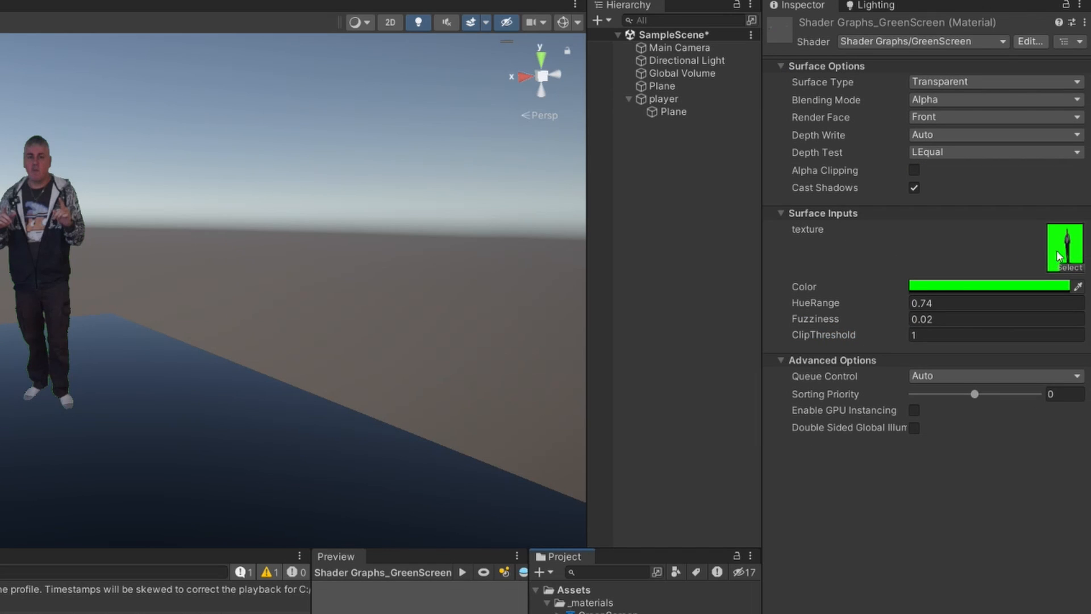
click(664, 98)
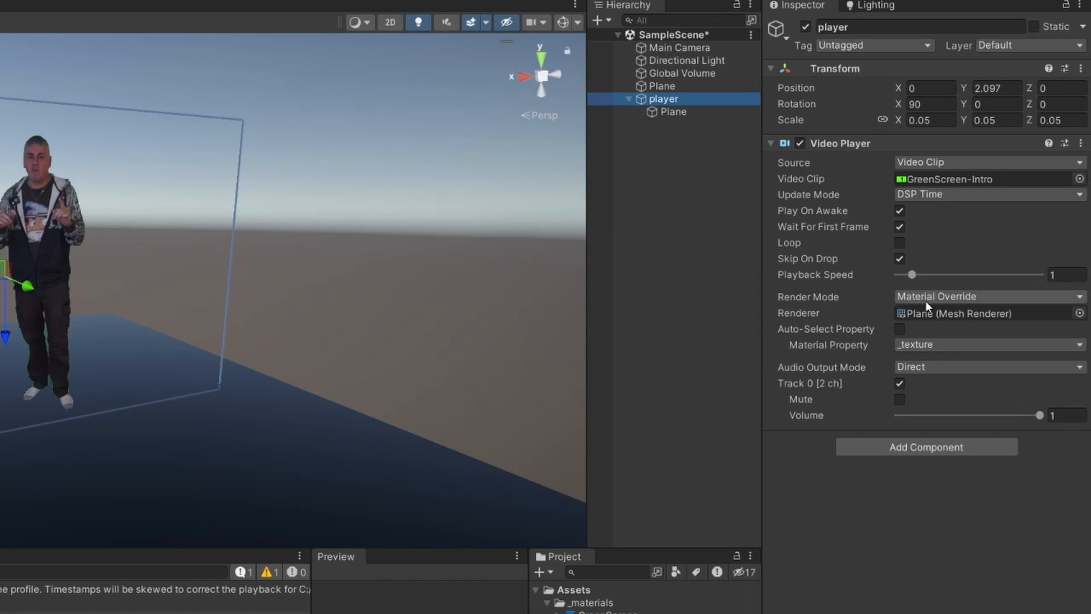
mouse_move(943, 298)
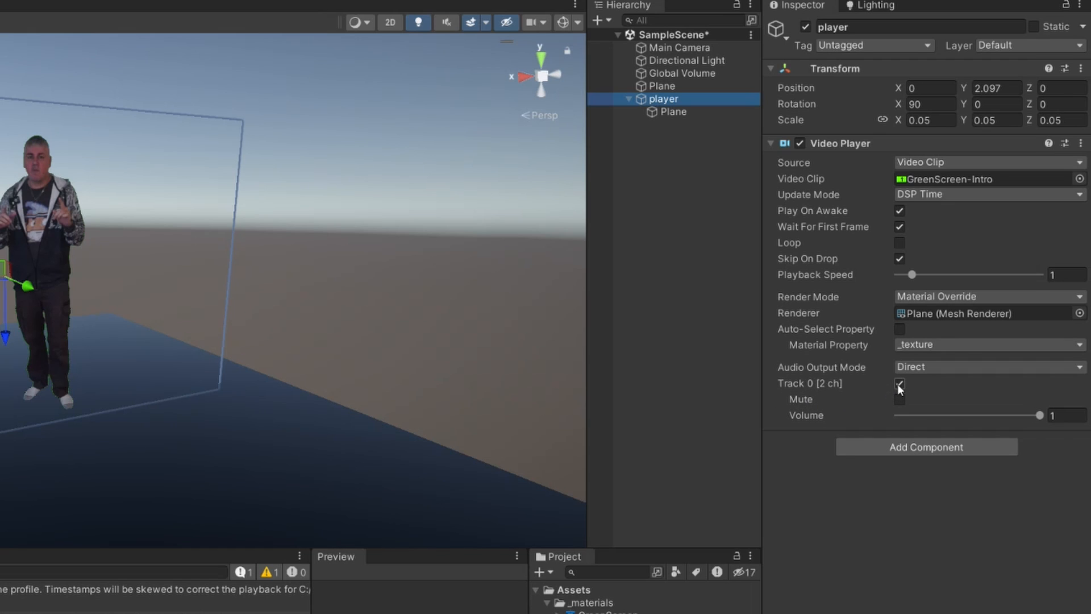
- Untick audio Track 0 on the Video Player and run the scene in Play mode to show the keyed presenter
click(900, 385)
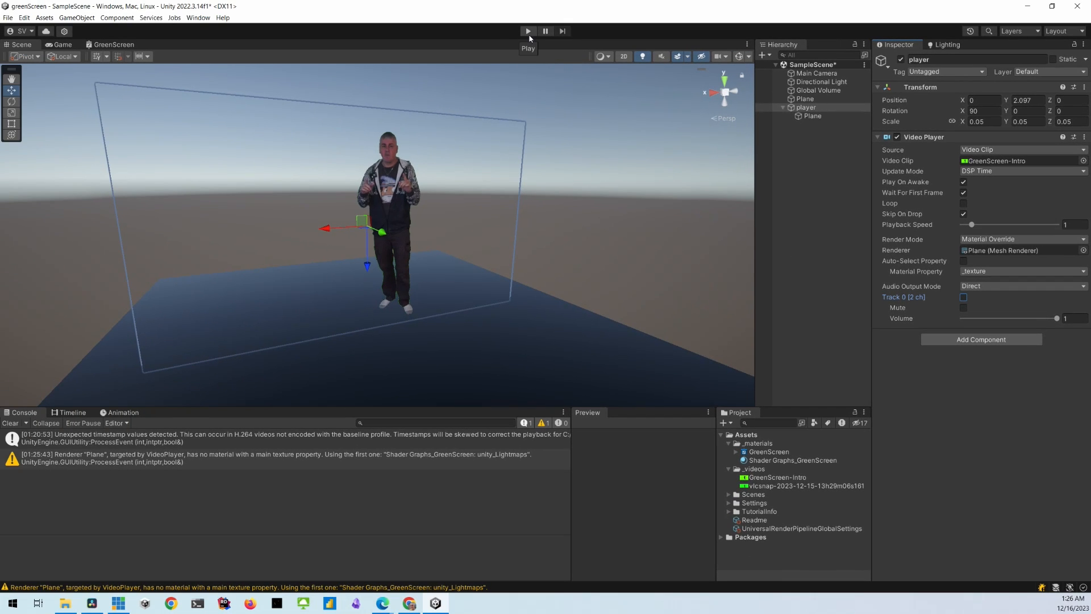
click(527, 30)
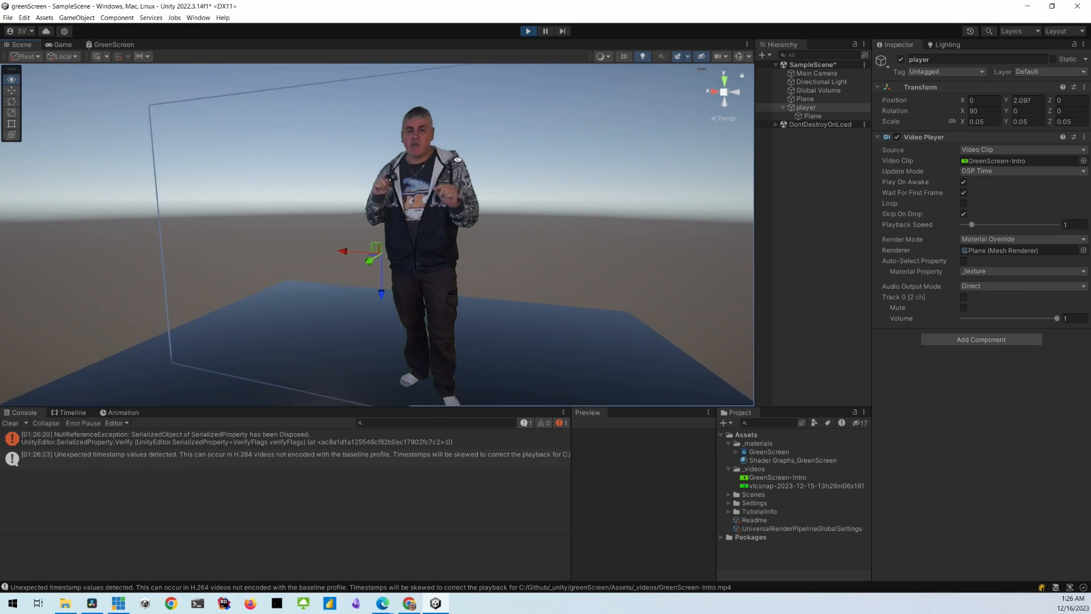
scroll(down, 3)
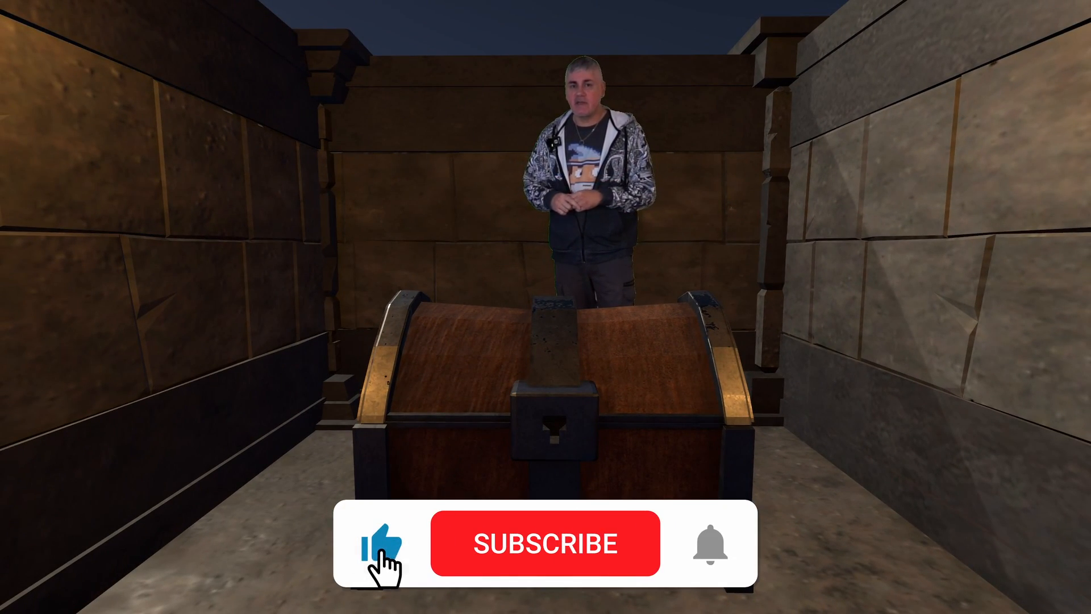
click(550, 543)
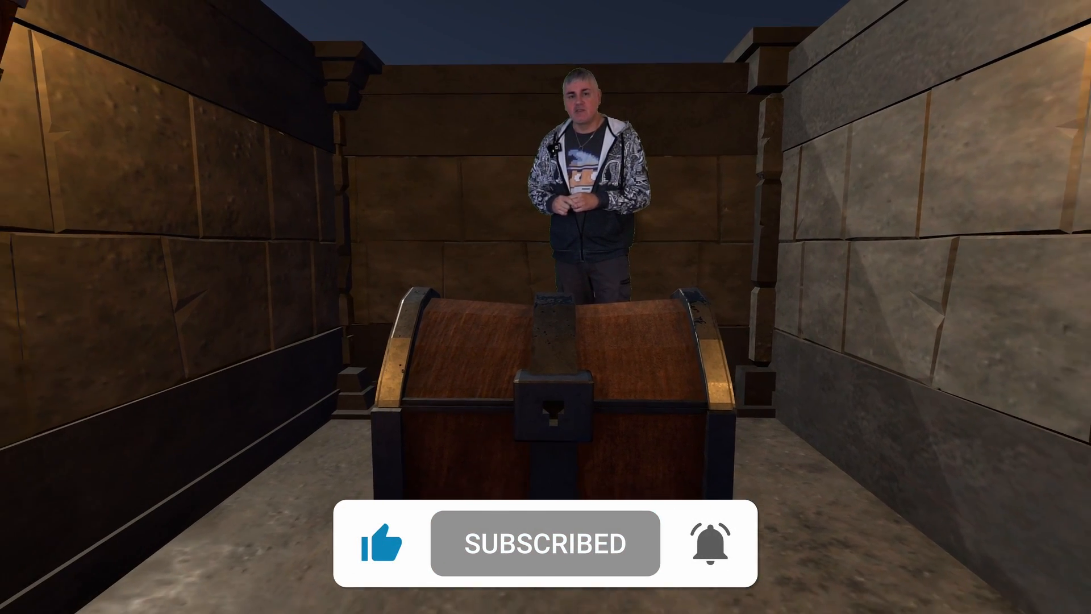